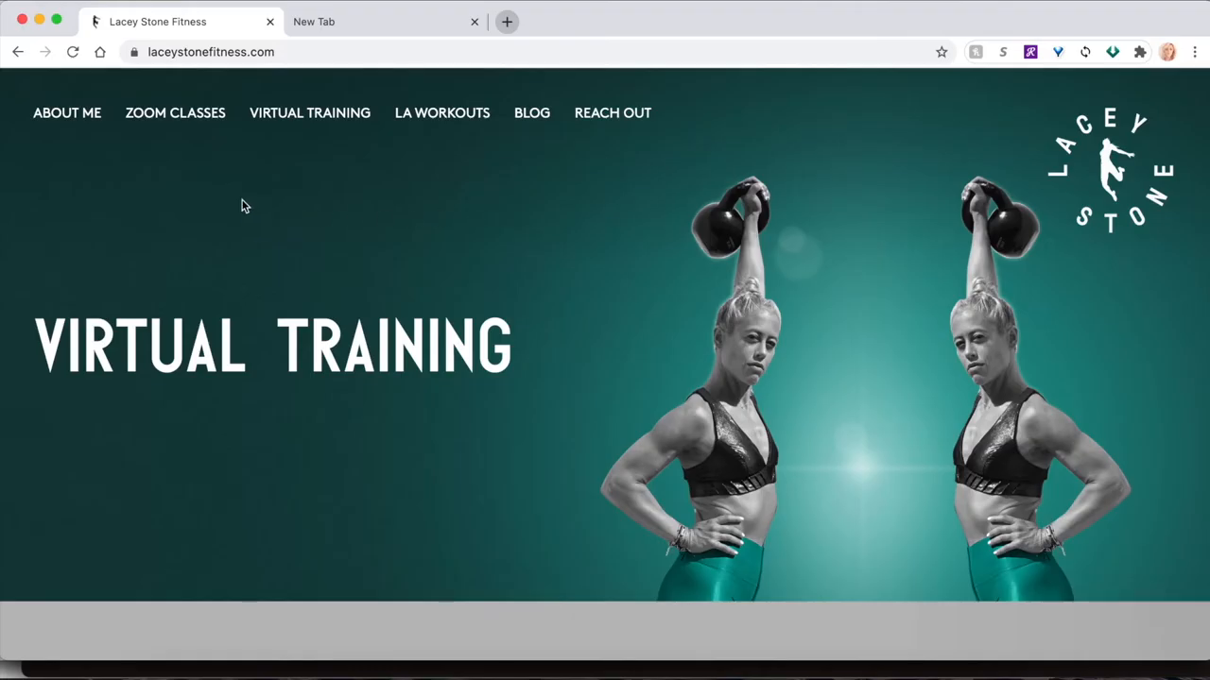
{"action": "mouse_move", "coordinate": [174, 114]}
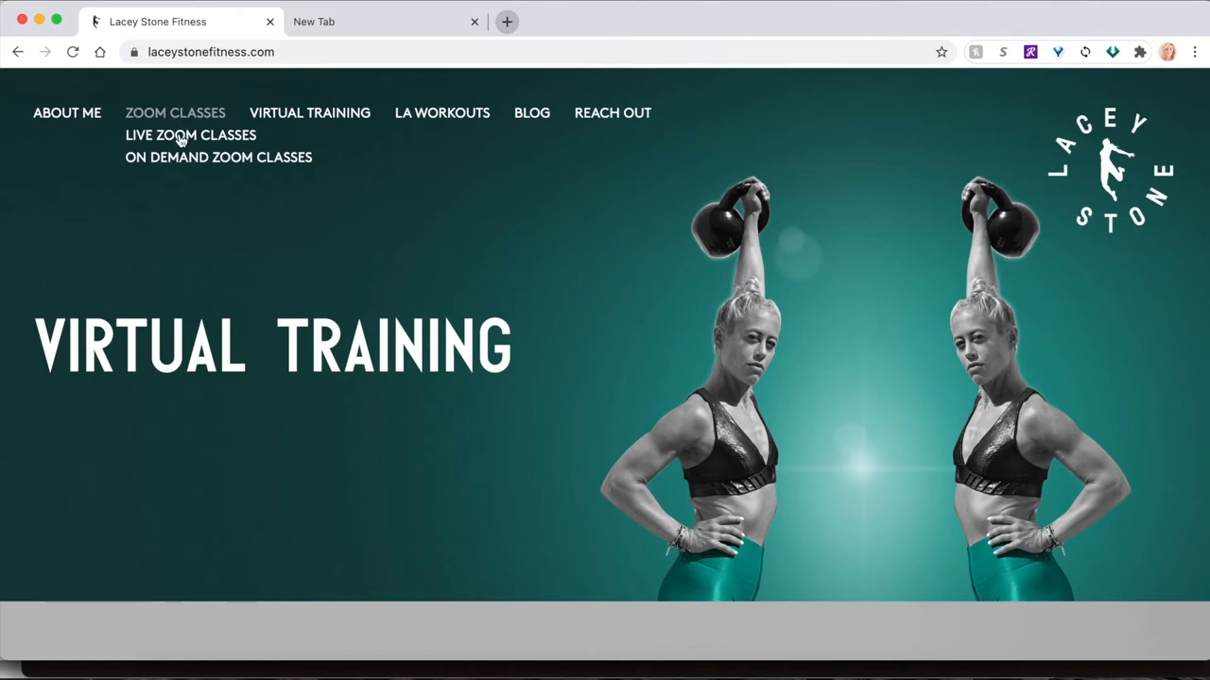
Show the Live Zoom Classes schedule with the upcoming Bodyweight Bootcamp sessions.
{"action": "left_click", "coordinate": [189, 136]}
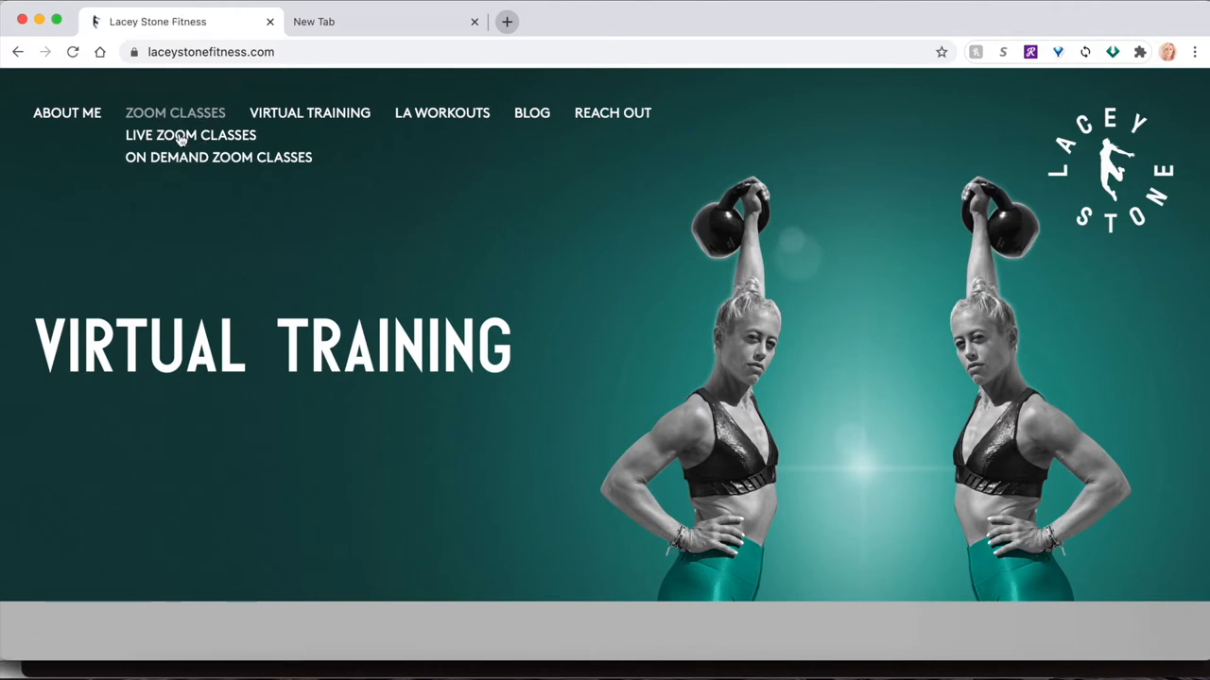
{"action": "left_click", "coordinate": [189, 134]}
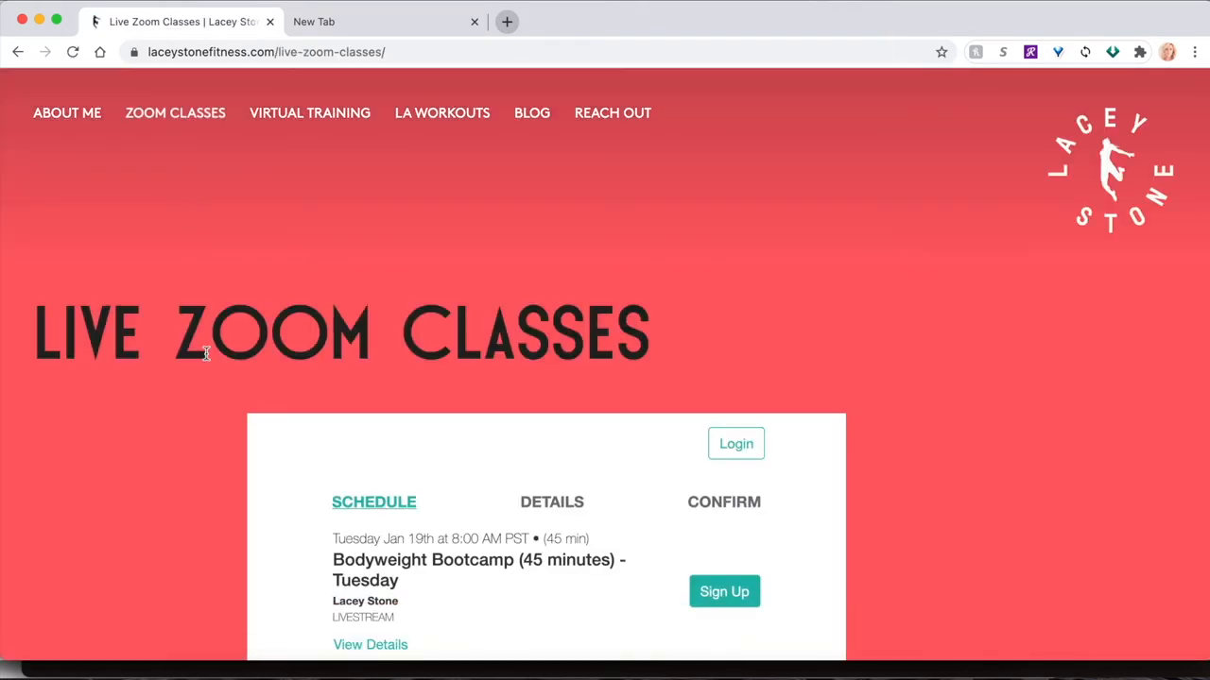
{"action": "scroll", "scroll_direction": "down", "scroll_amount": 3}
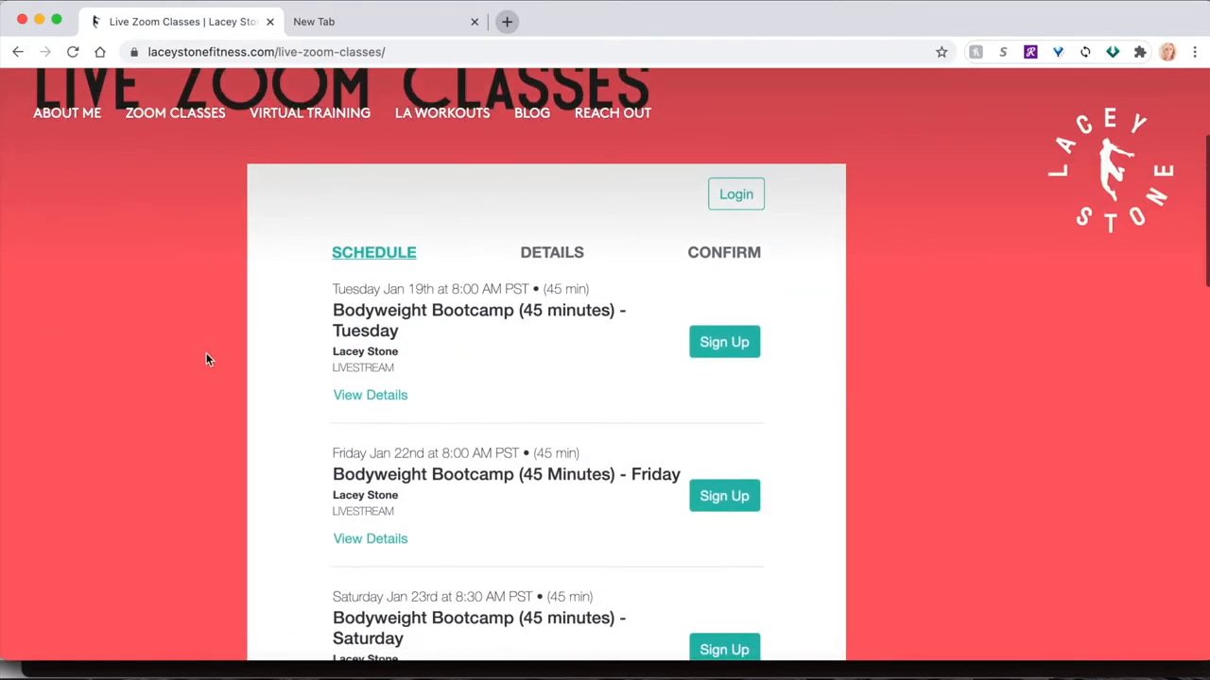
{"action": "scroll", "scroll_direction": "down", "scroll_amount": 3}
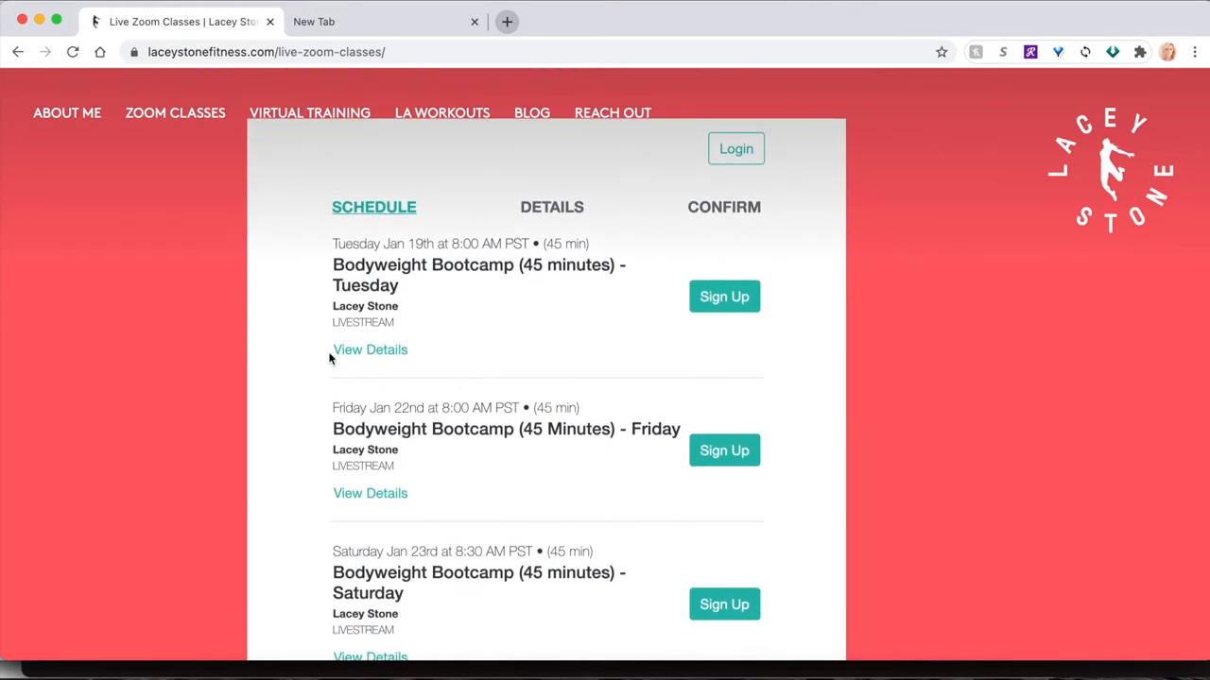
{"action": "mouse_move", "coordinate": [560, 357]}
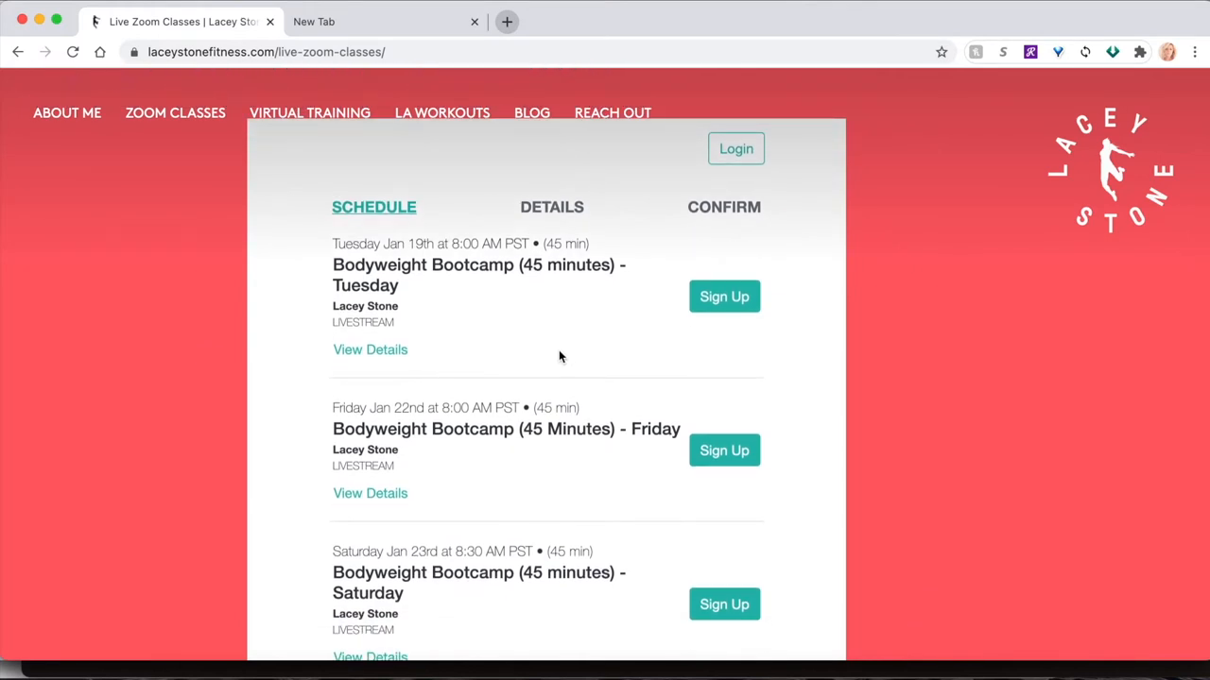
{"action": "mouse_move", "coordinate": [718, 303]}
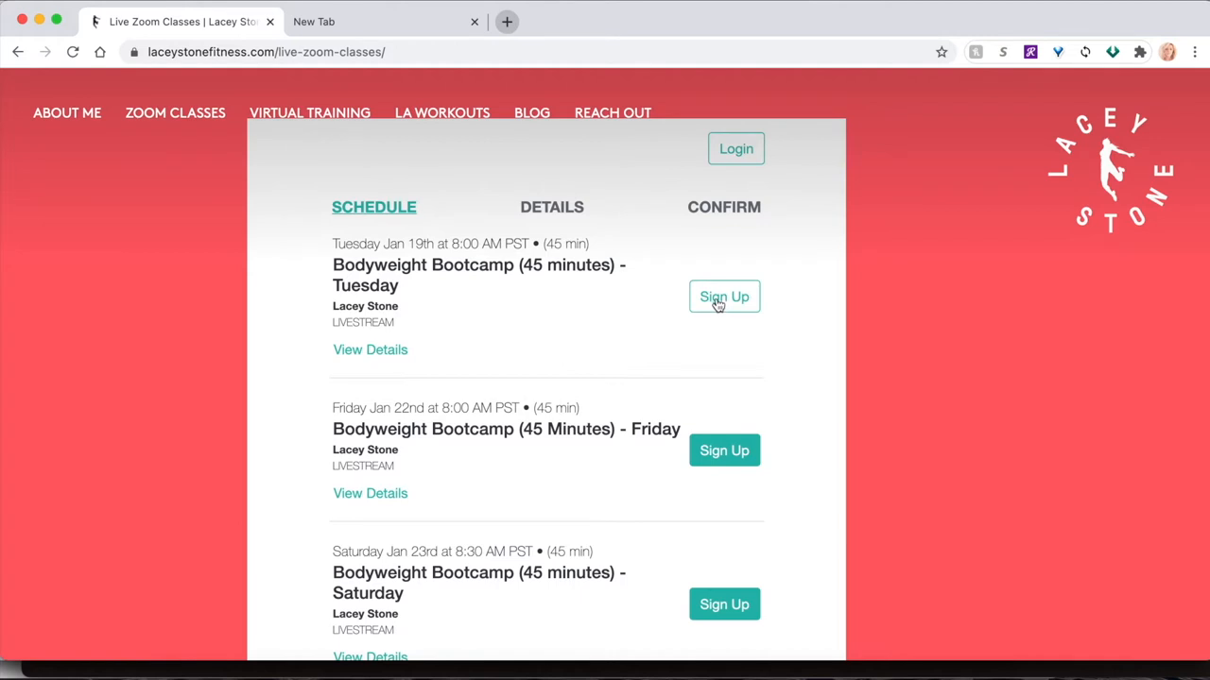
Begin signing up for the Tuesday Bodyweight Bootcamp and reach the account form.
{"action": "left_click", "coordinate": [722, 297]}
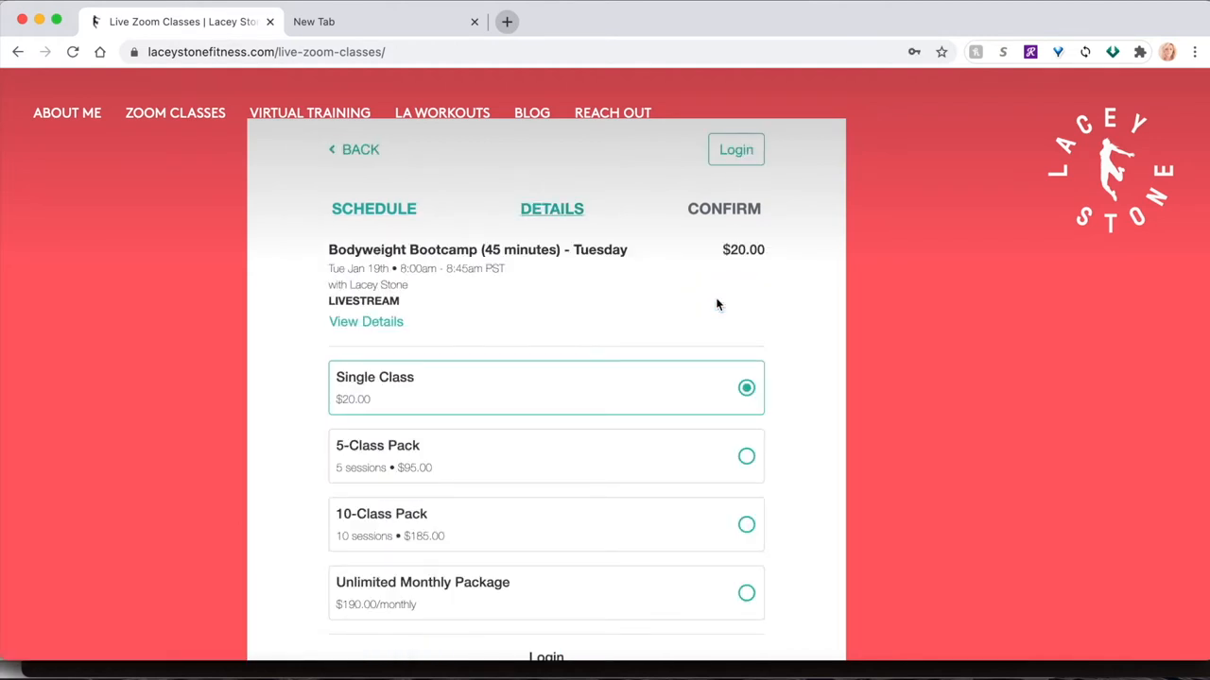
{"action": "scroll", "scroll_direction": "down", "scroll_amount": 3}
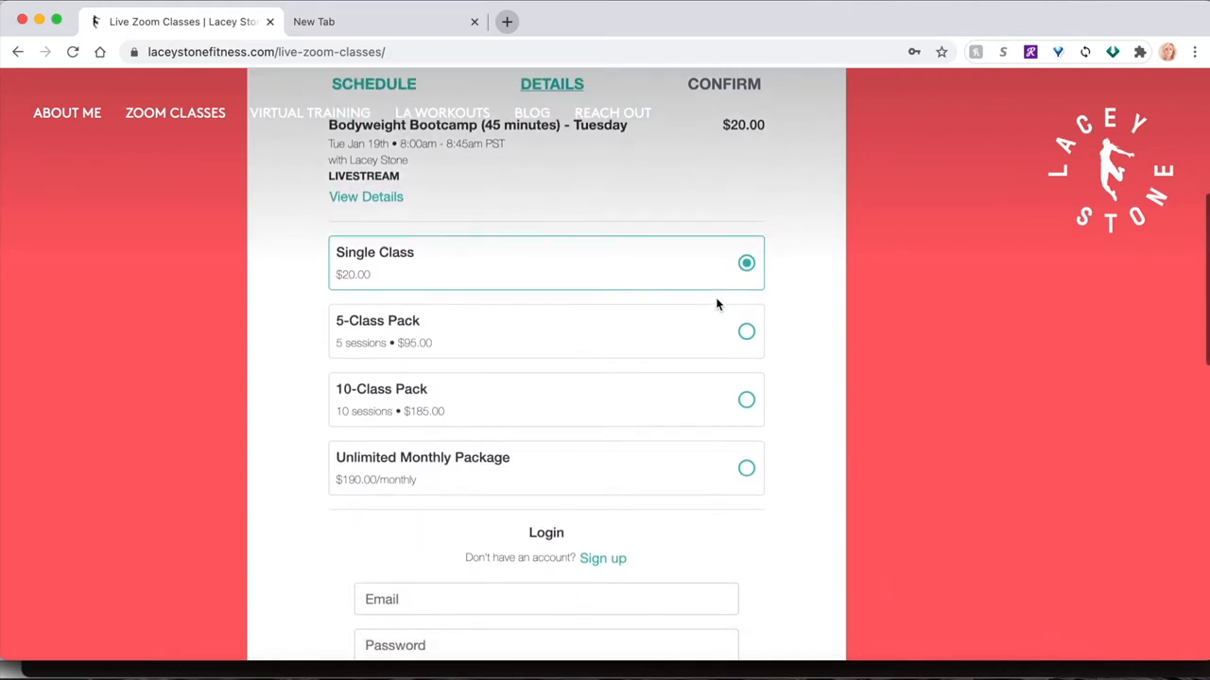
{"action": "scroll", "scroll_direction": "down", "scroll_amount": 3}
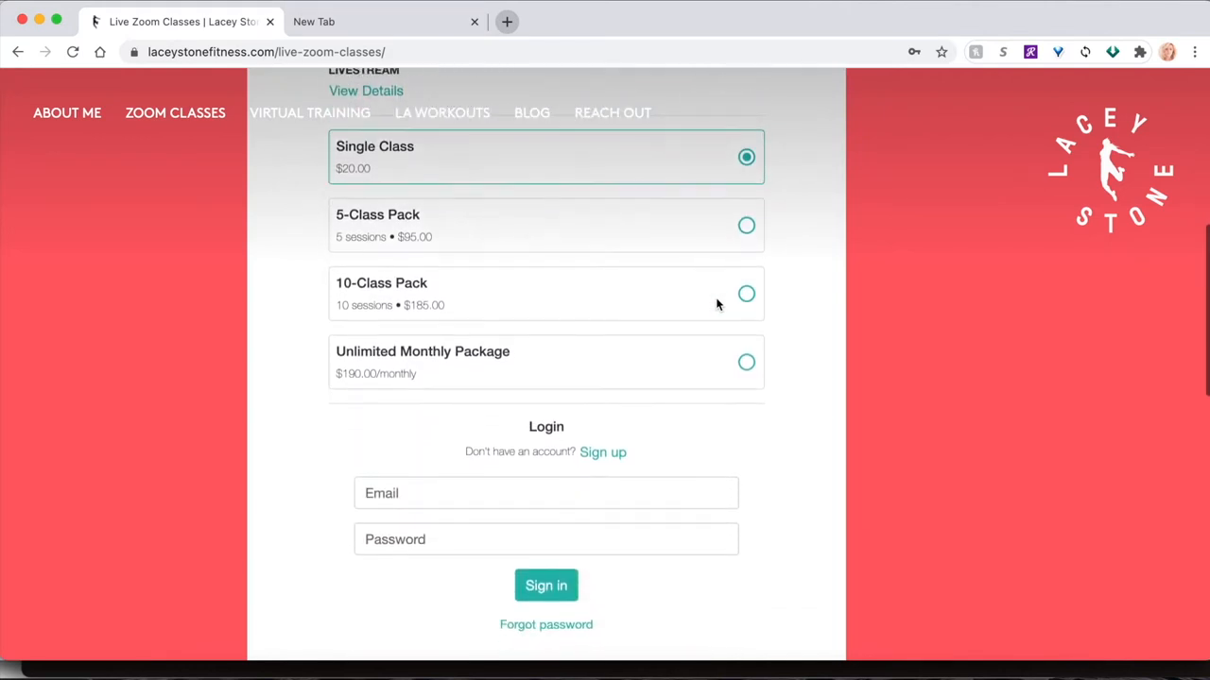
{"action": "scroll", "scroll_direction": "down", "scroll_amount": 3}
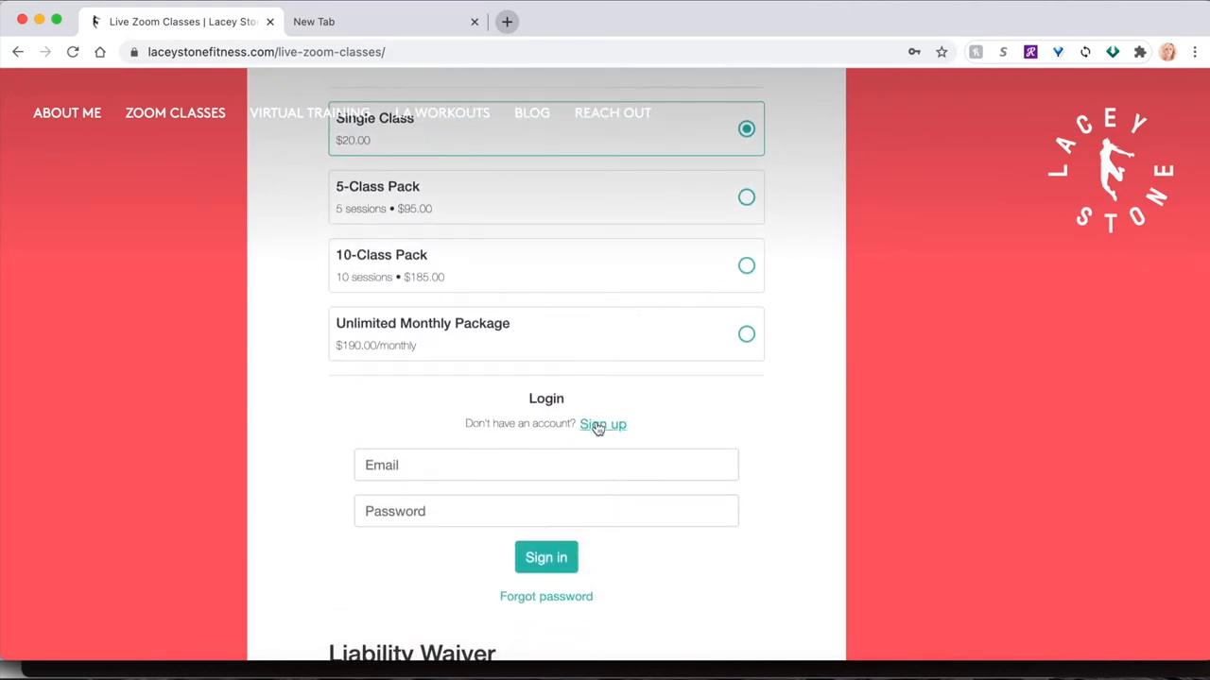
Create a new account with the name 'Lacey', email and password, and submit it.
{"action": "left_click", "coordinate": [601, 423]}
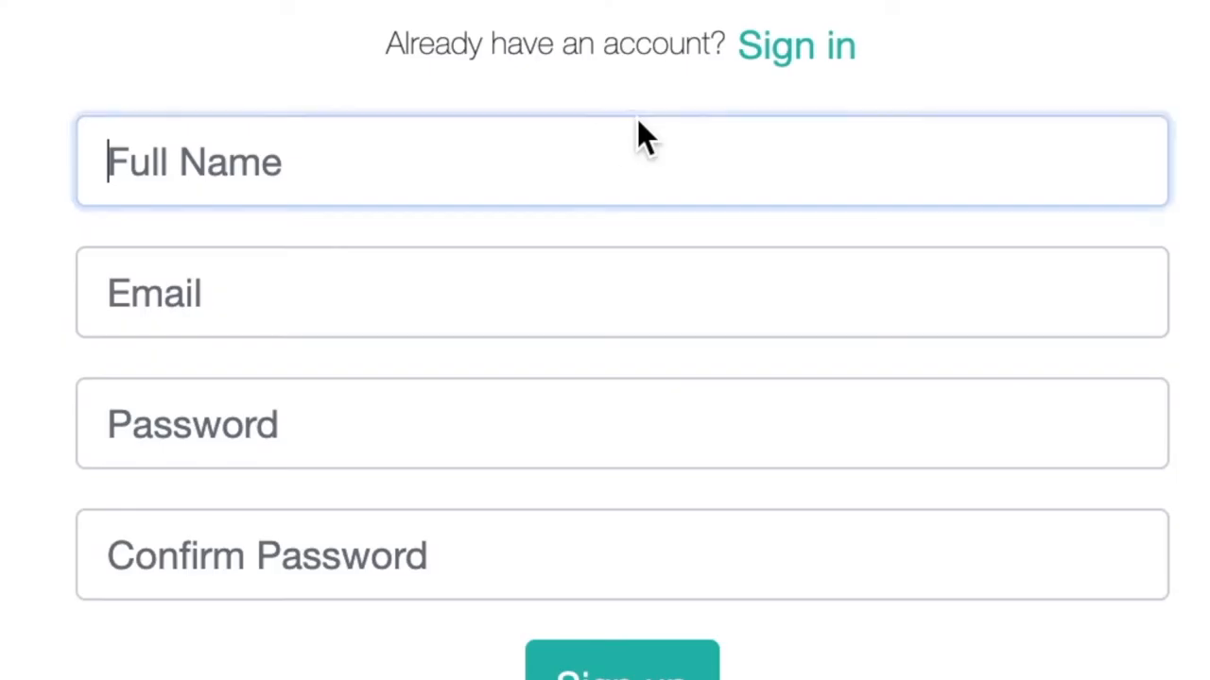
{"action": "type", "text": "Lacey Stone"}
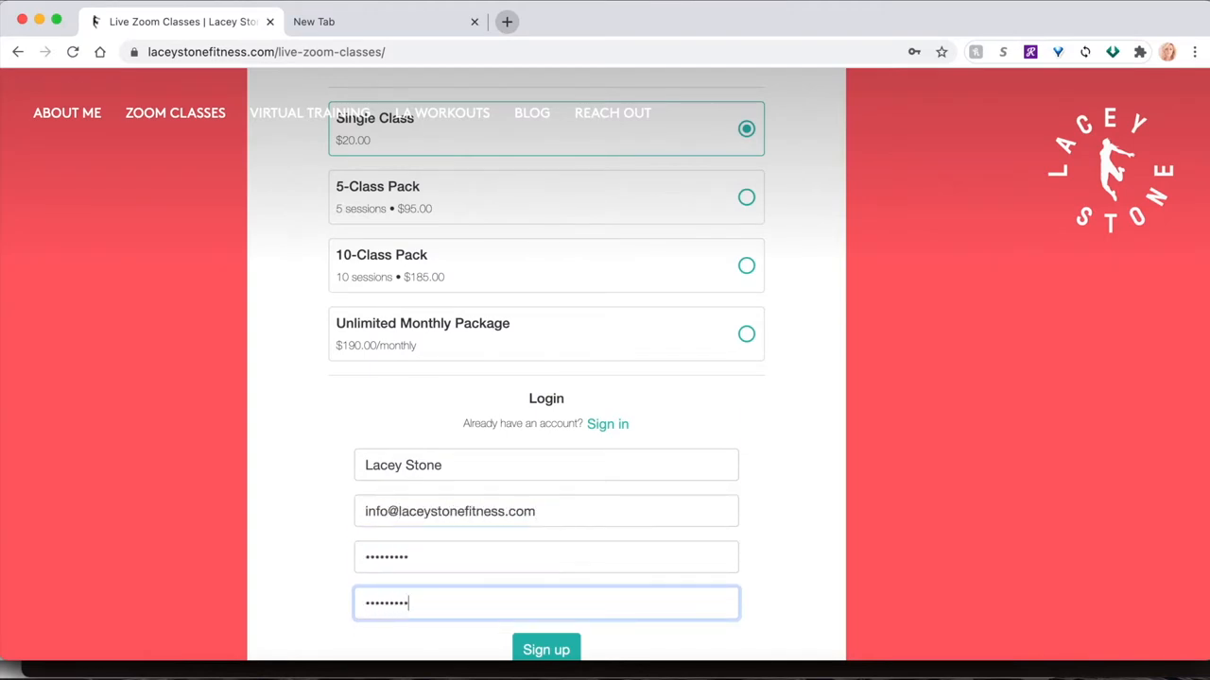
{"action": "left_click", "coordinate": [544, 650]}
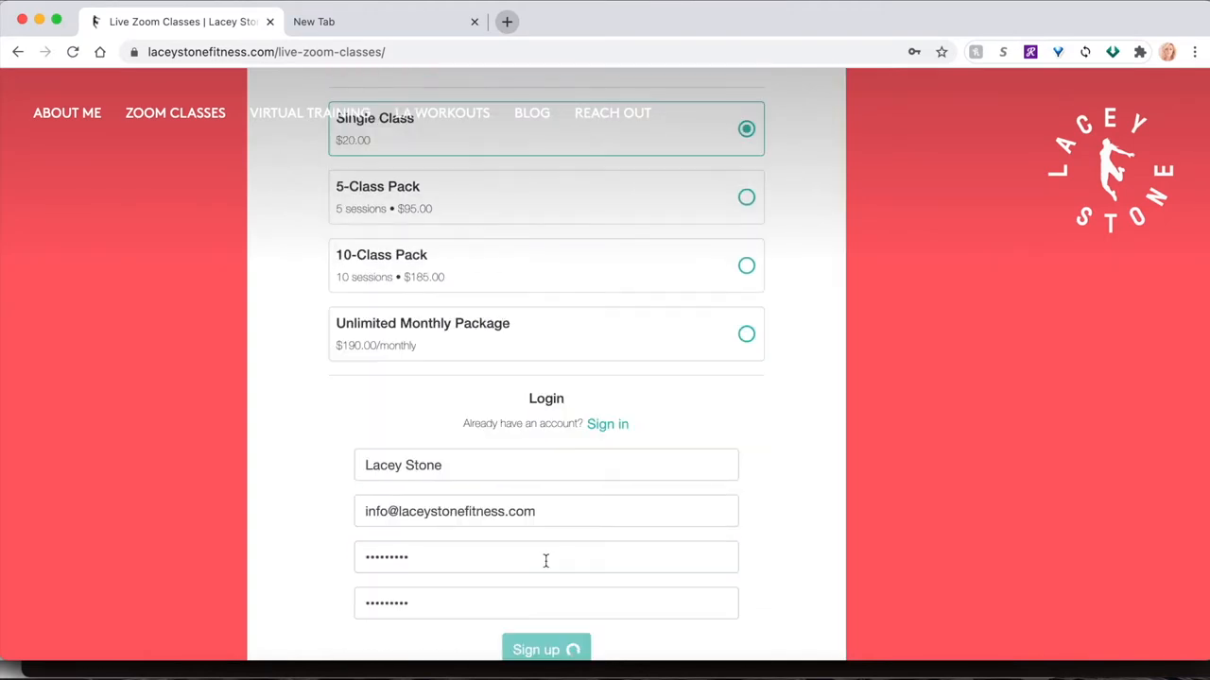
{"action": "left_click", "coordinate": [544, 650]}
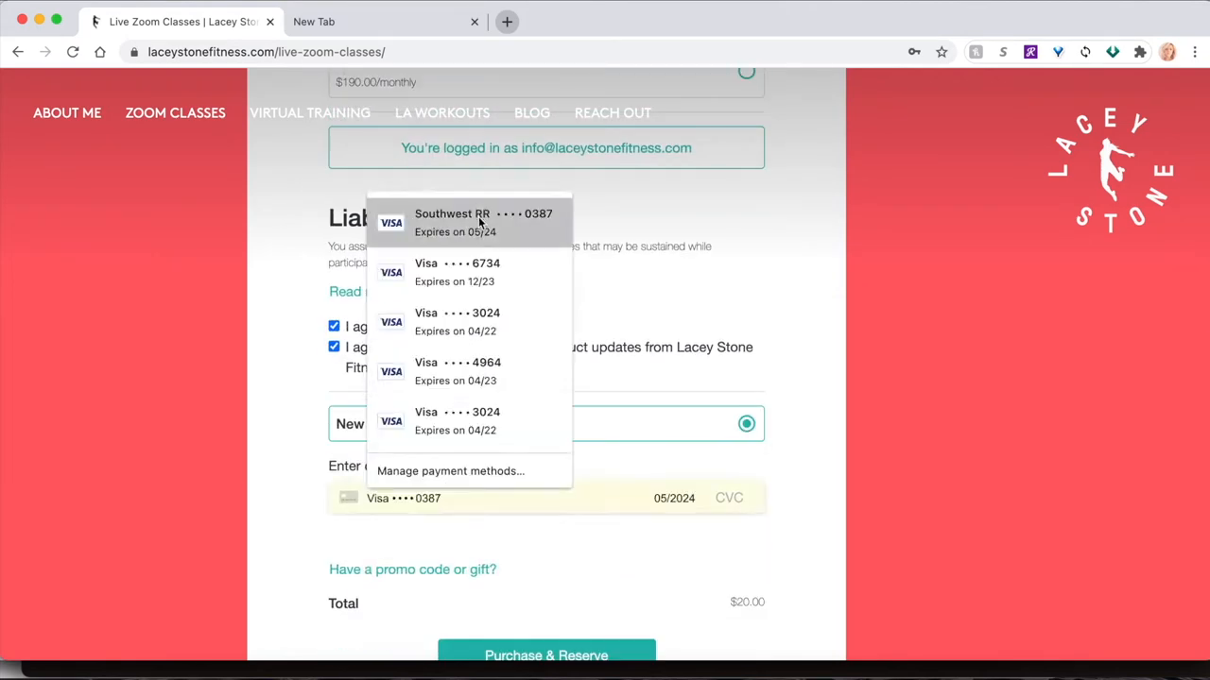
Pay the single $20 class with a saved card and confirm the Tuesday booking.
{"action": "left_click", "coordinate": [550, 654]}
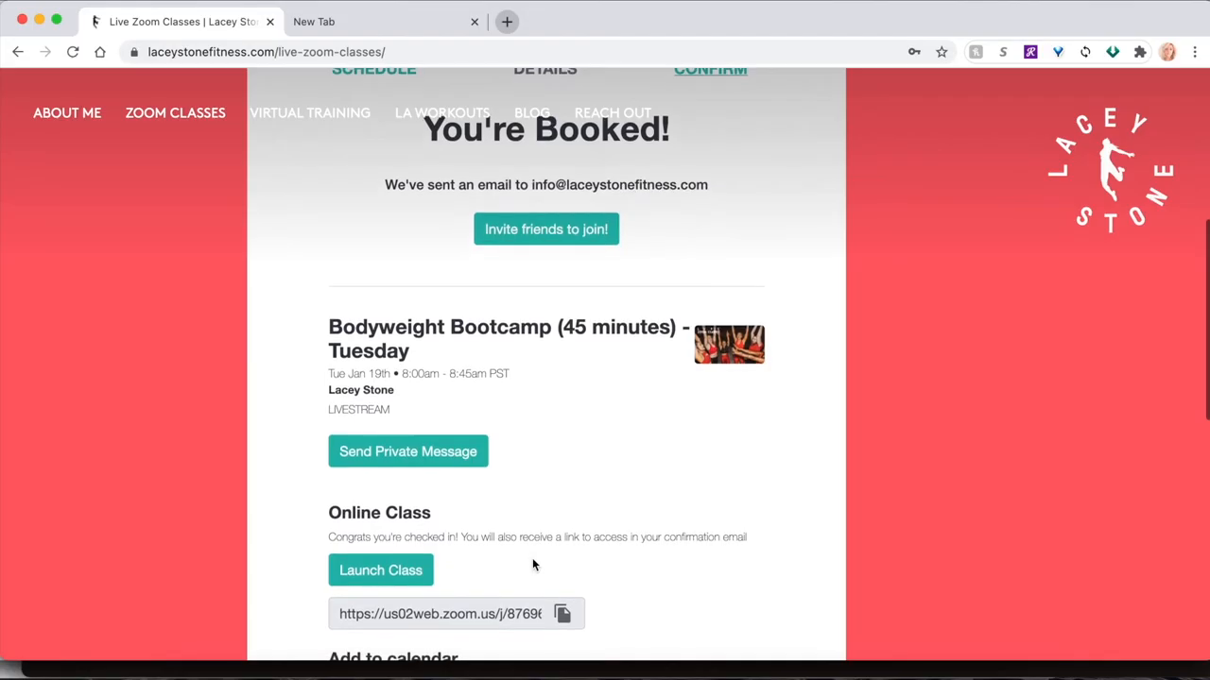
Add the booked Tuesday Bootcamp to Google Calendar from the confirmation page.
{"action": "scroll", "scroll_direction": "down", "scroll_amount": 3}
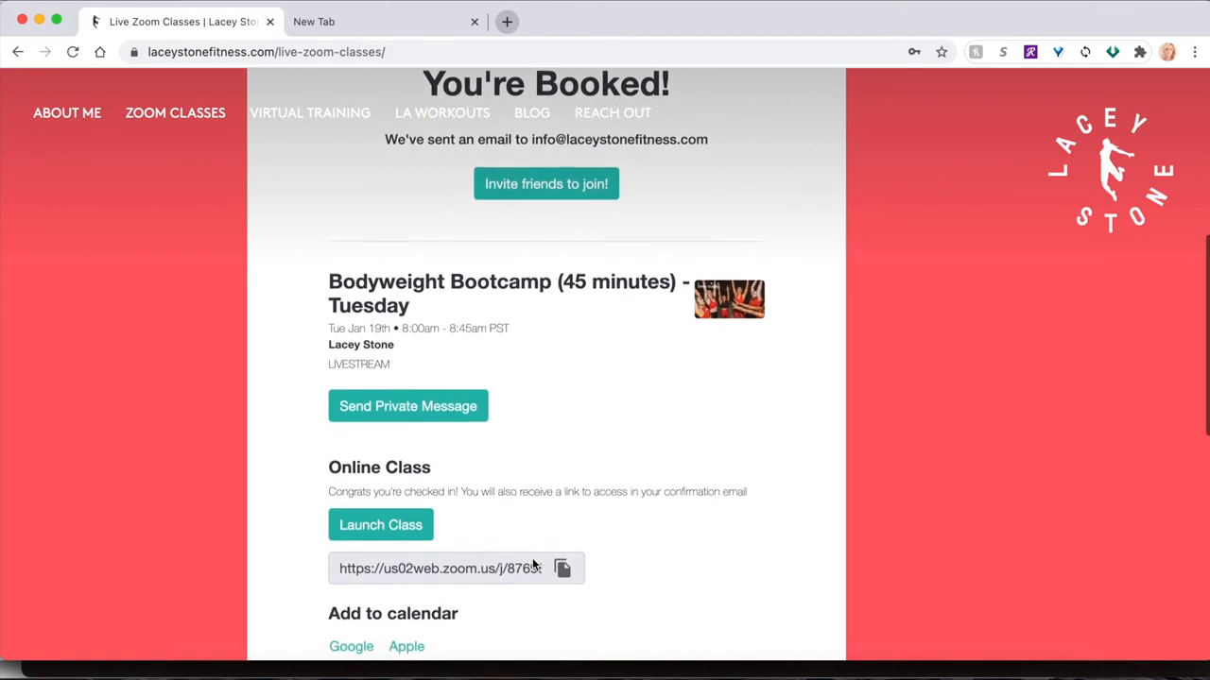
{"action": "scroll", "scroll_direction": "down", "scroll_amount": 3}
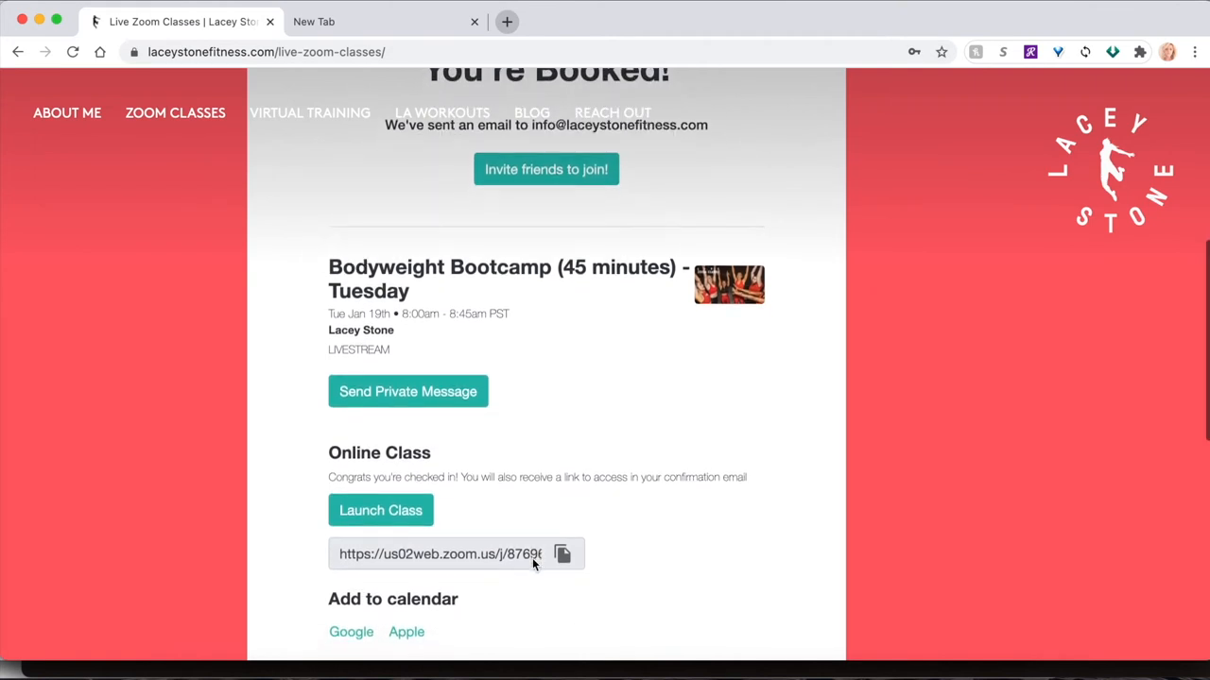
{"action": "scroll", "scroll_direction": "down", "scroll_amount": 3}
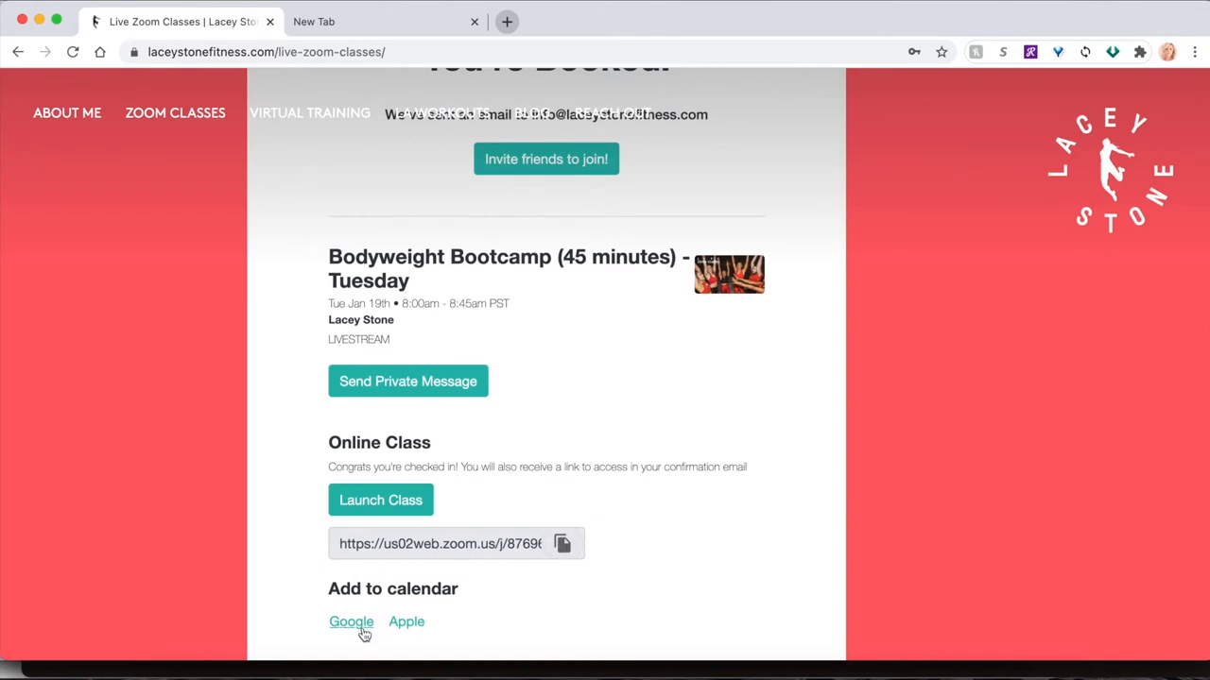
{"action": "left_click", "coordinate": [350, 621]}
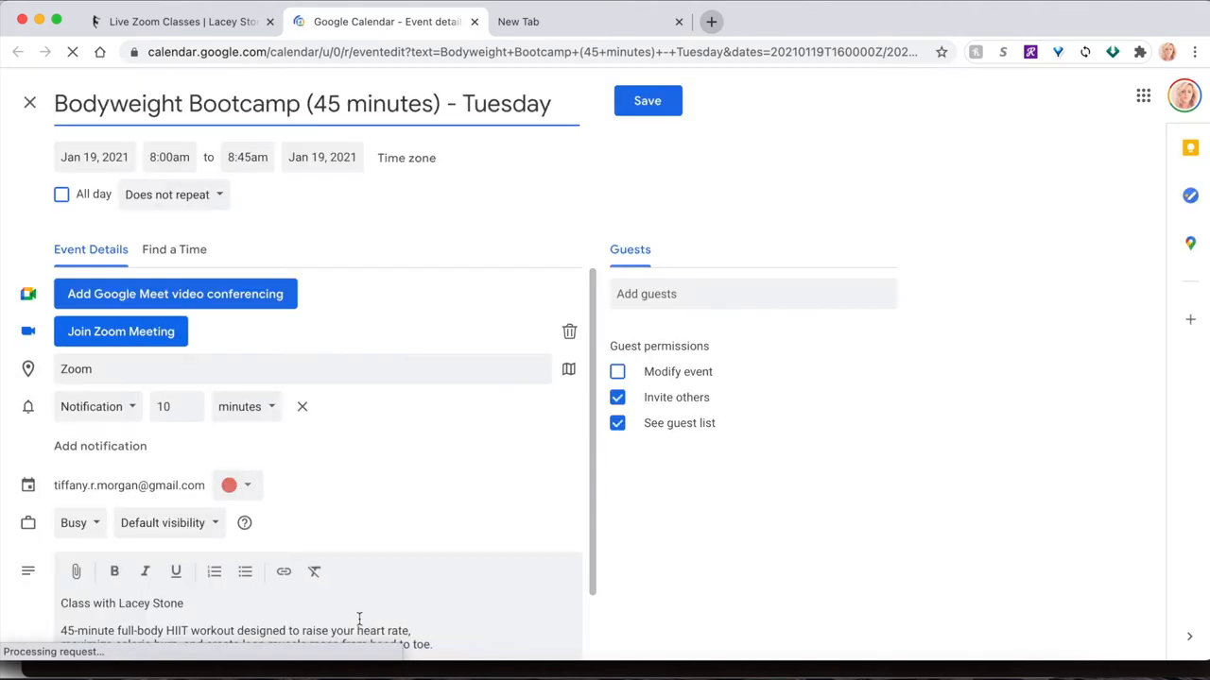
Save the Jan 19, 8:00–8:45am Bootcamp event in Google Calendar and return to the booking site.
{"action": "left_click", "coordinate": [646, 100]}
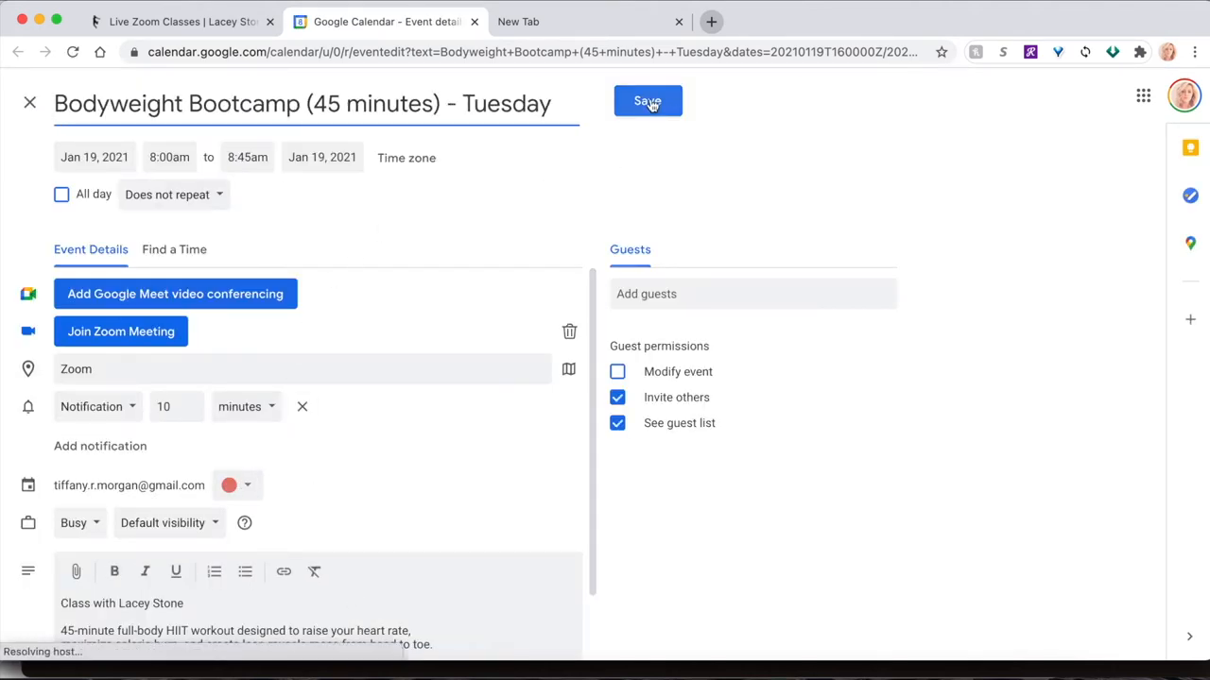
{"action": "left_click", "coordinate": [646, 100]}
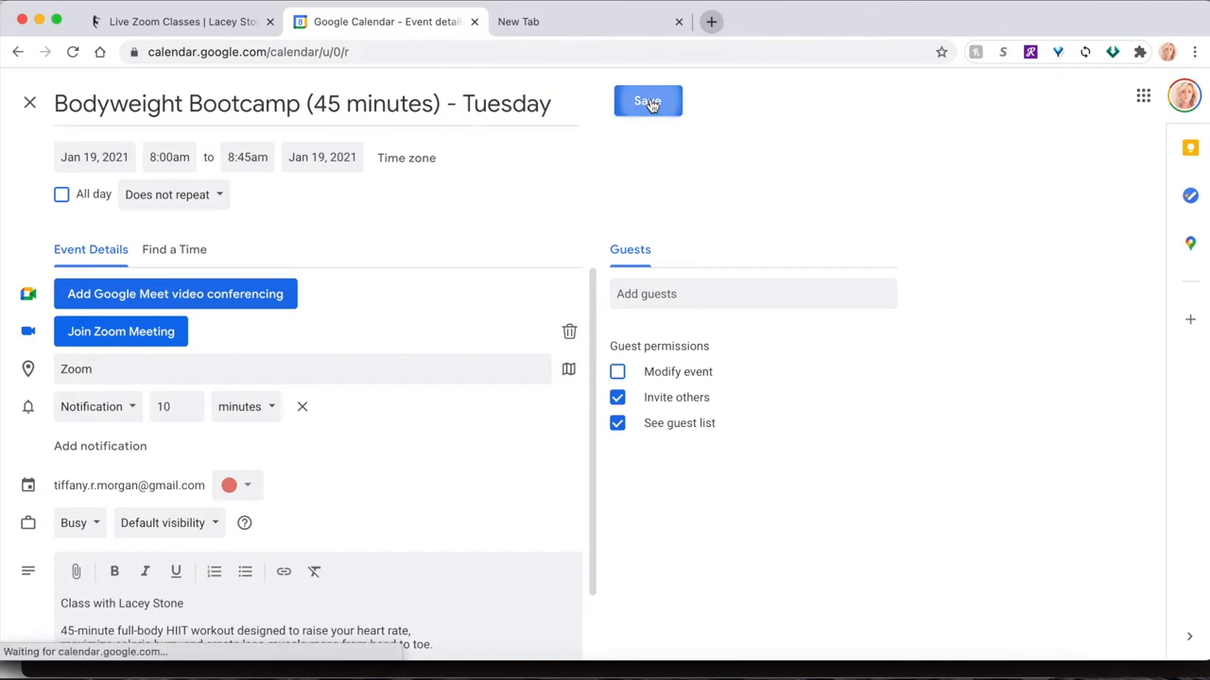
{"action": "left_click", "coordinate": [180, 21]}
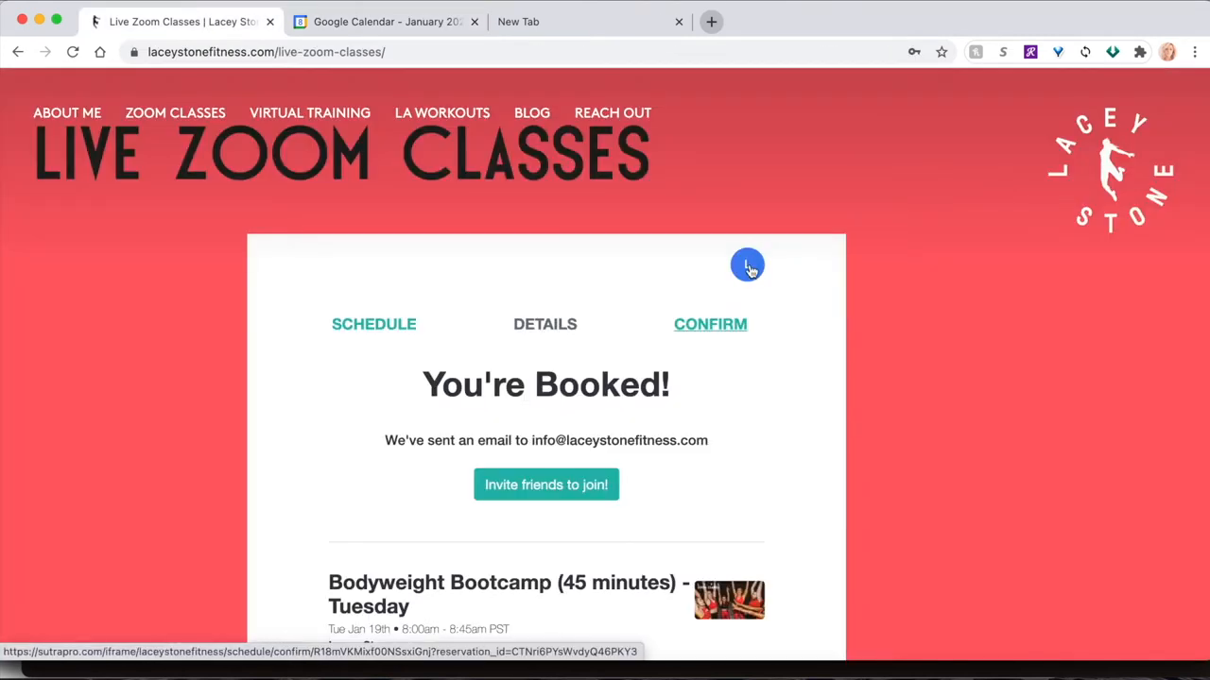
Review the new profile's name and email in account settings, then reopen the account menu.
{"action": "left_click", "coordinate": [747, 265]}
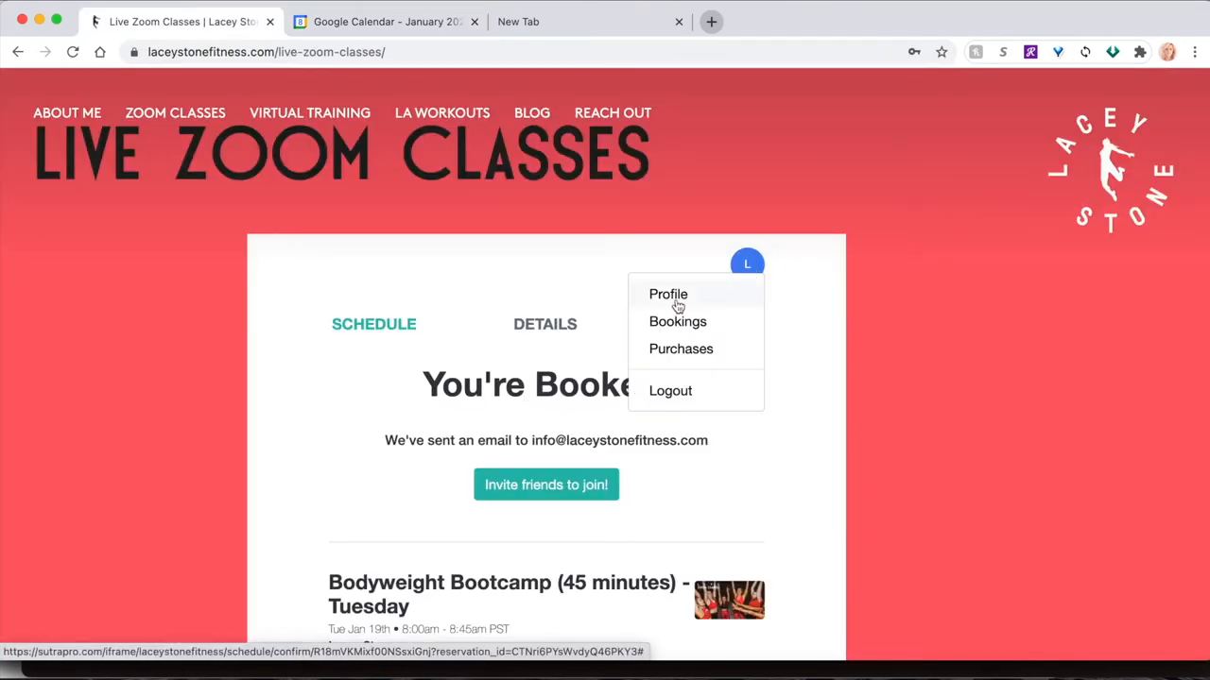
{"action": "left_click", "coordinate": [669, 294]}
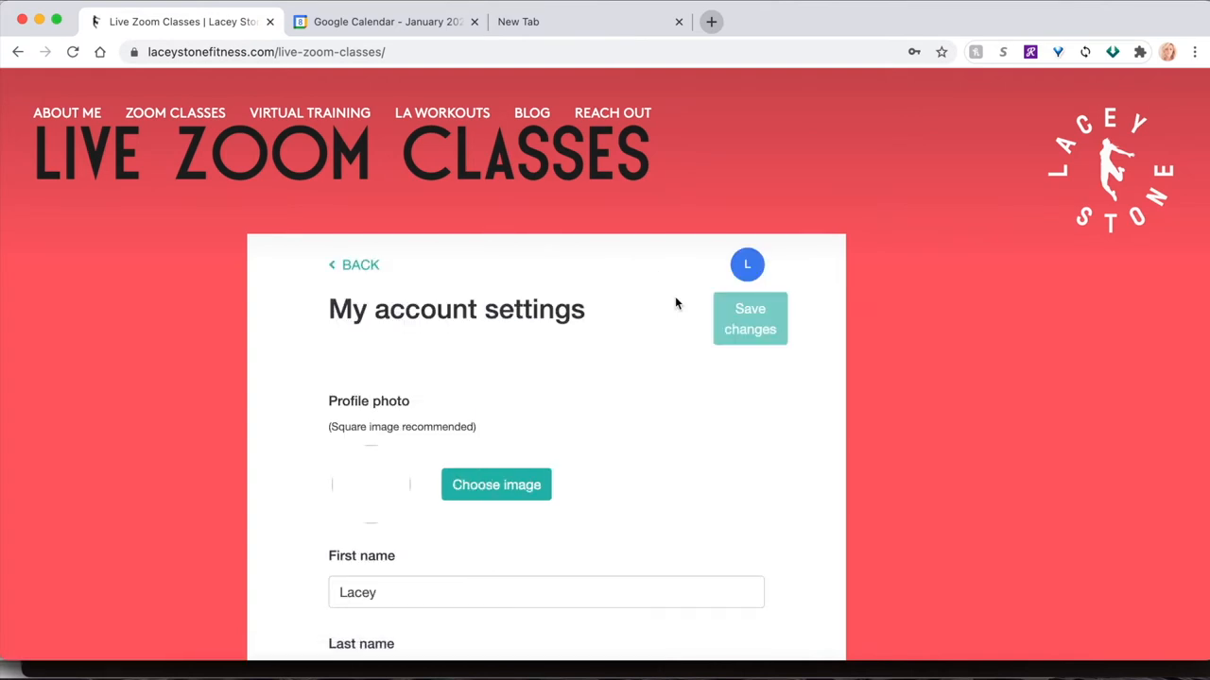
{"action": "scroll", "scroll_direction": "down", "scroll_amount": 3}
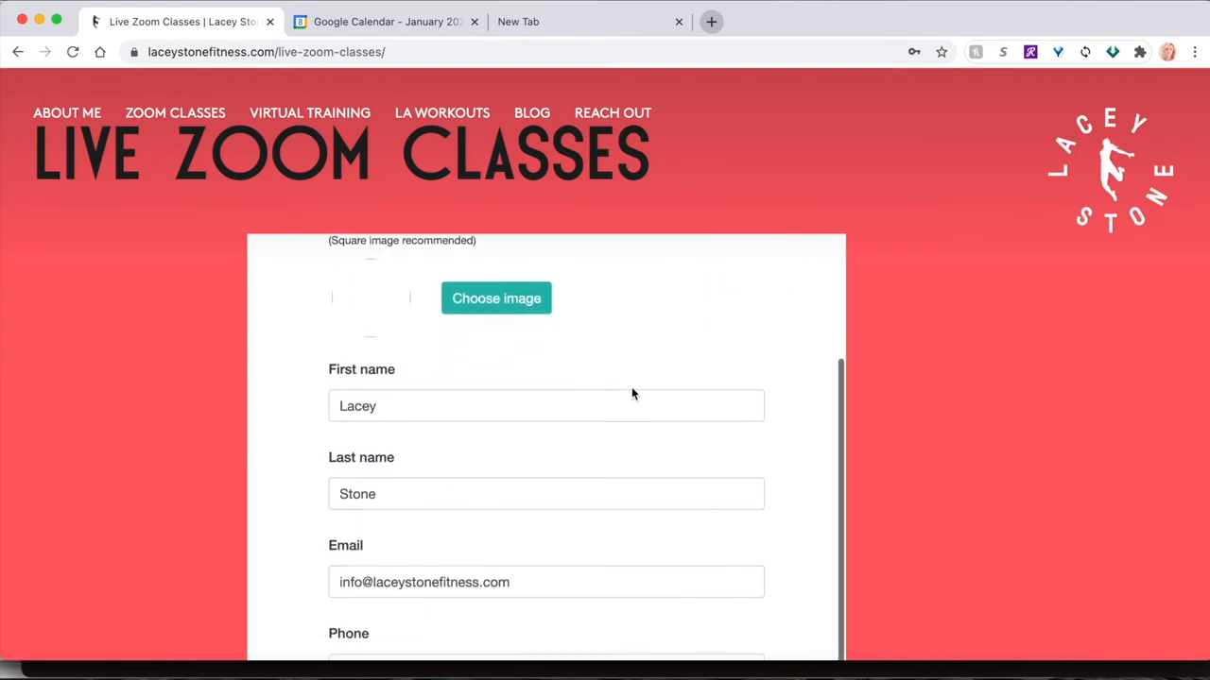
{"action": "scroll", "scroll_direction": "down", "scroll_amount": 3}
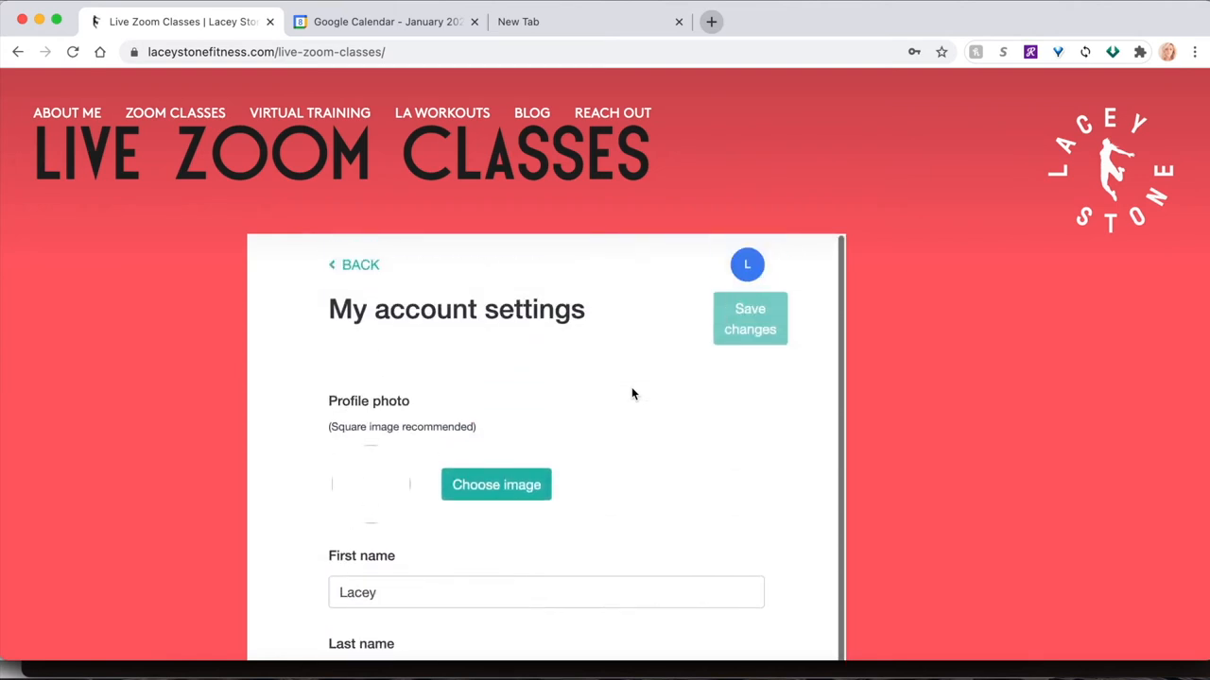
{"action": "left_click", "coordinate": [747, 264]}
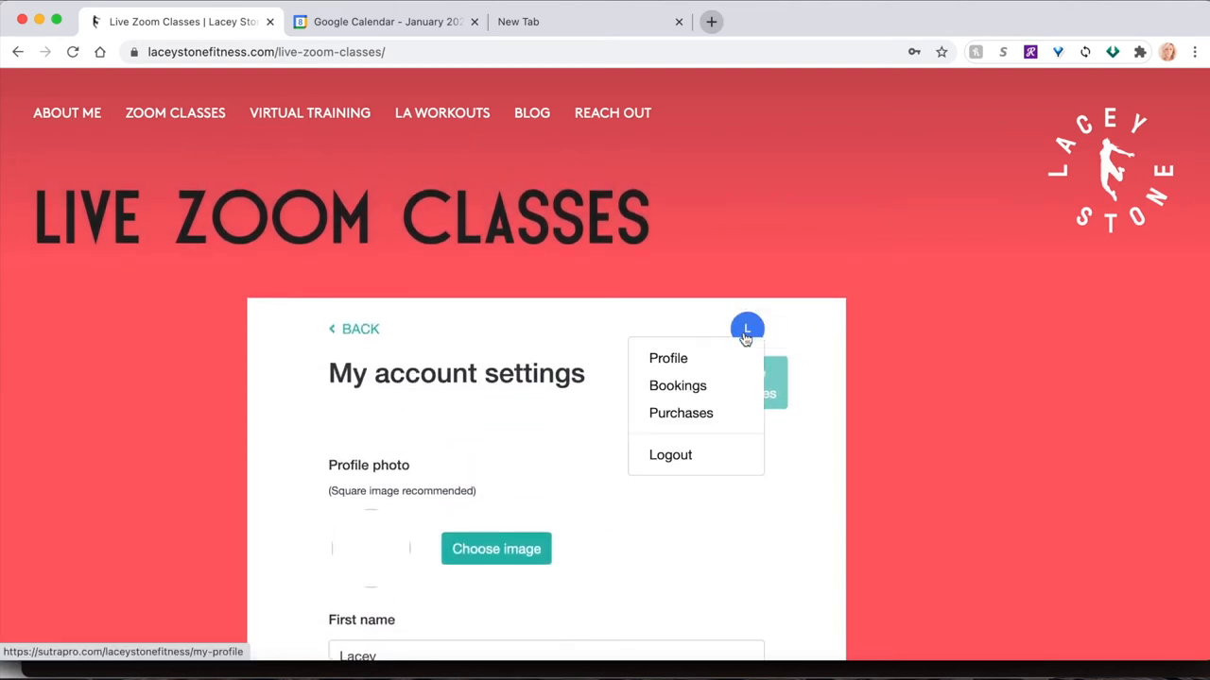
View the Tuesday Bootcamp booking's description and Zoom link under Bookings.
{"action": "left_click", "coordinate": [676, 386]}
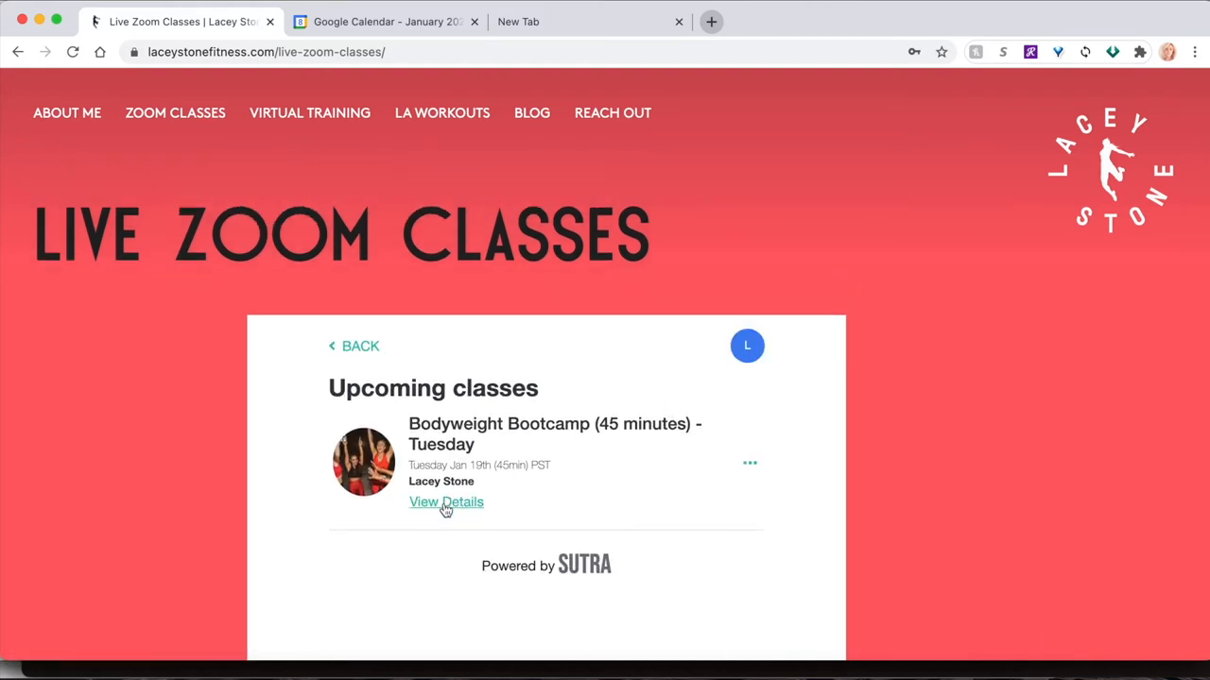
{"action": "left_click", "coordinate": [446, 503]}
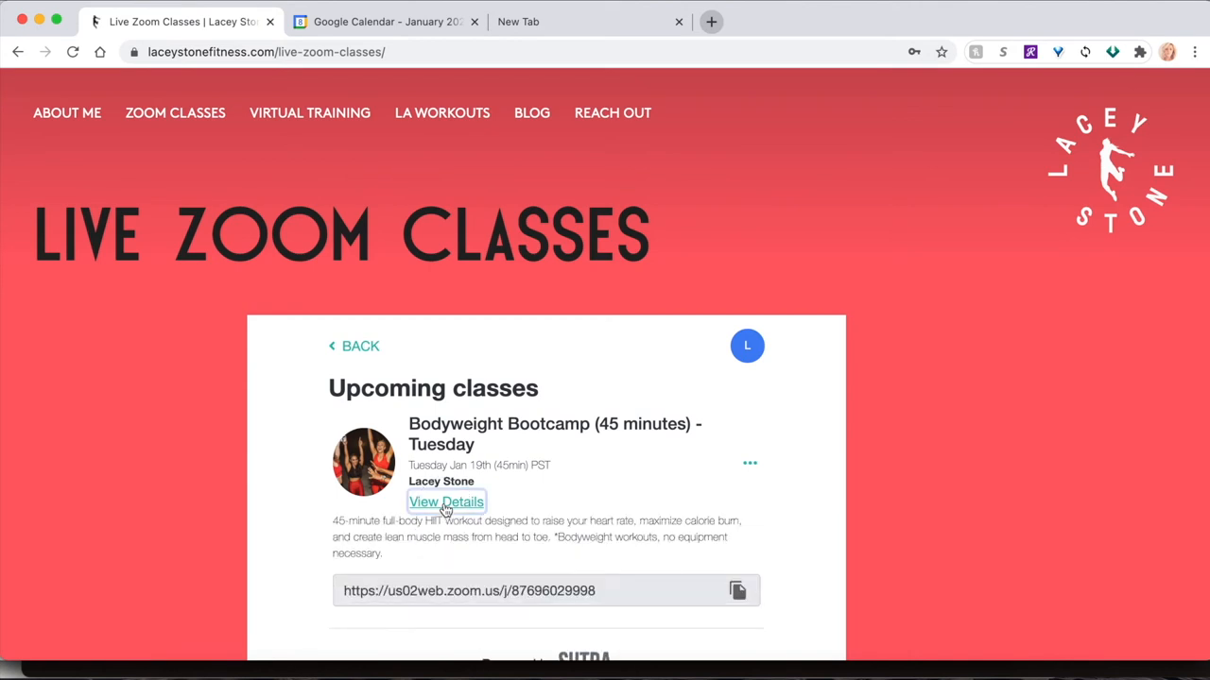
{"action": "scroll", "scroll_direction": "down", "scroll_amount": 3}
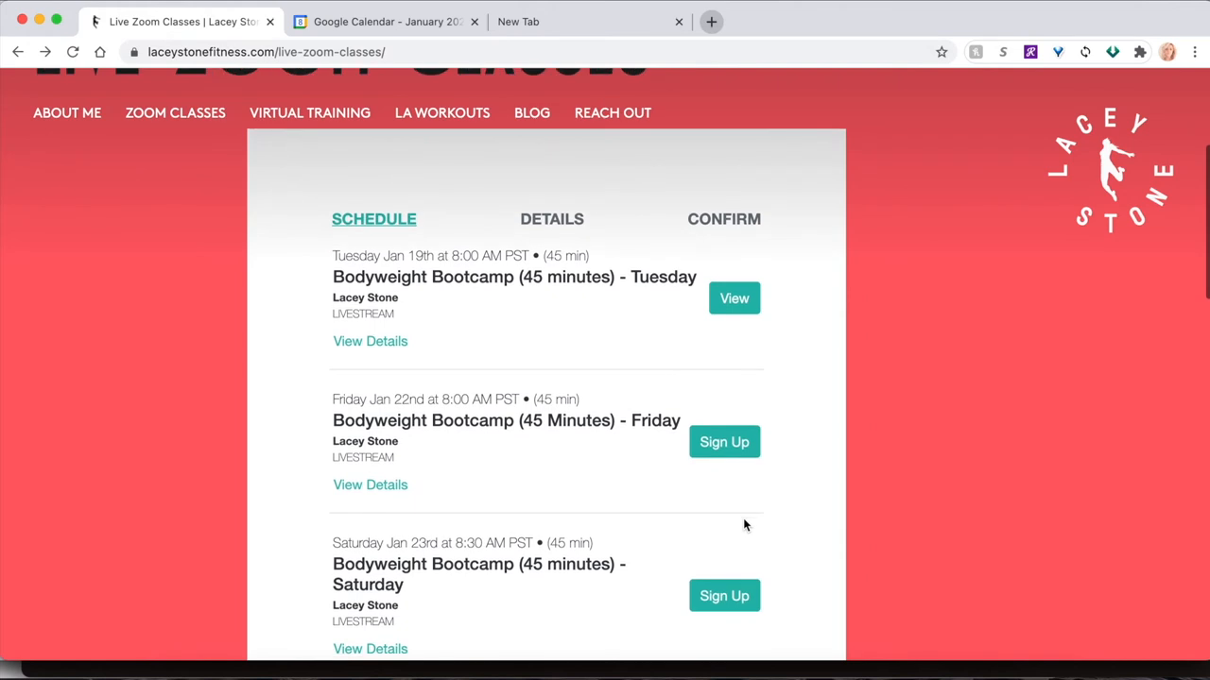
{"action": "mouse_move", "coordinate": [696, 298]}
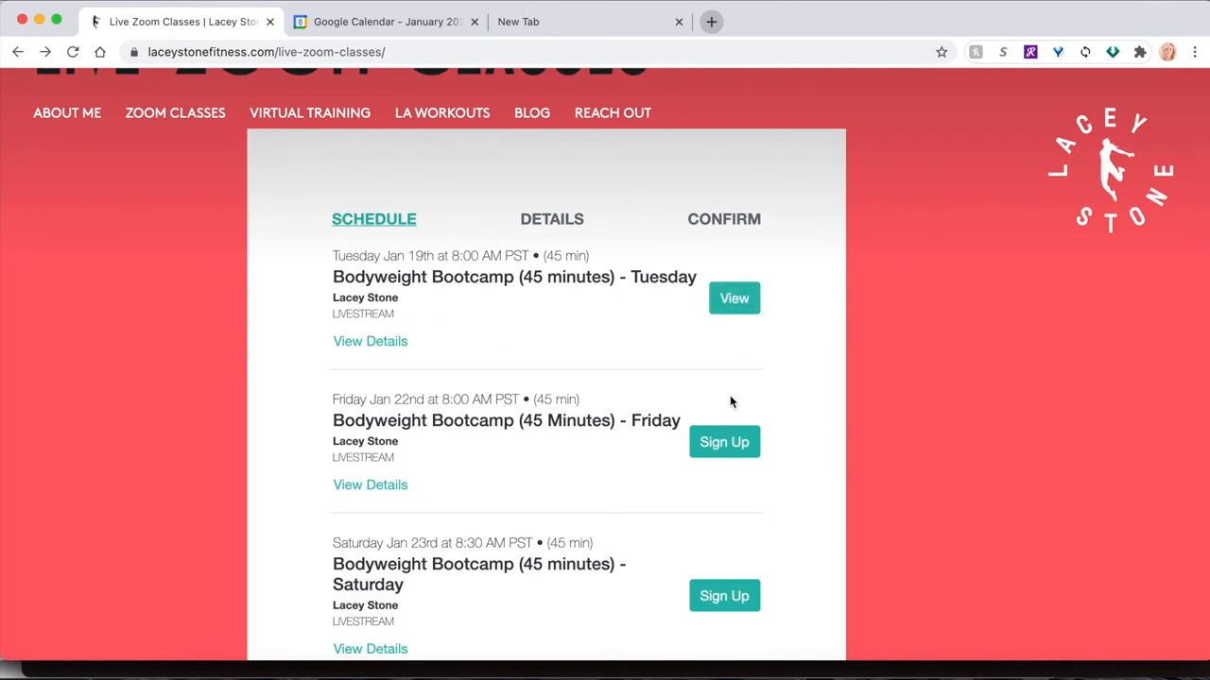
Start reserving a spot in the Friday Jan 22 Bodyweight Bootcamp.
{"action": "scroll", "scroll_direction": "down", "scroll_amount": 3}
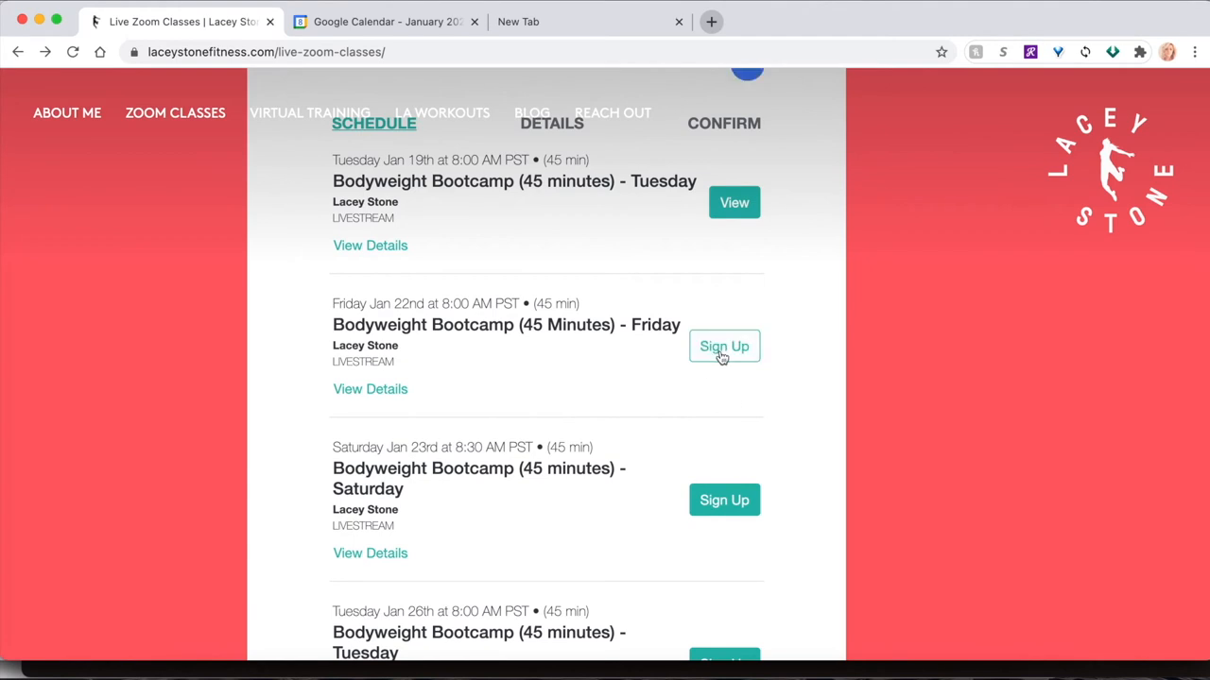
{"action": "left_click", "coordinate": [724, 346]}
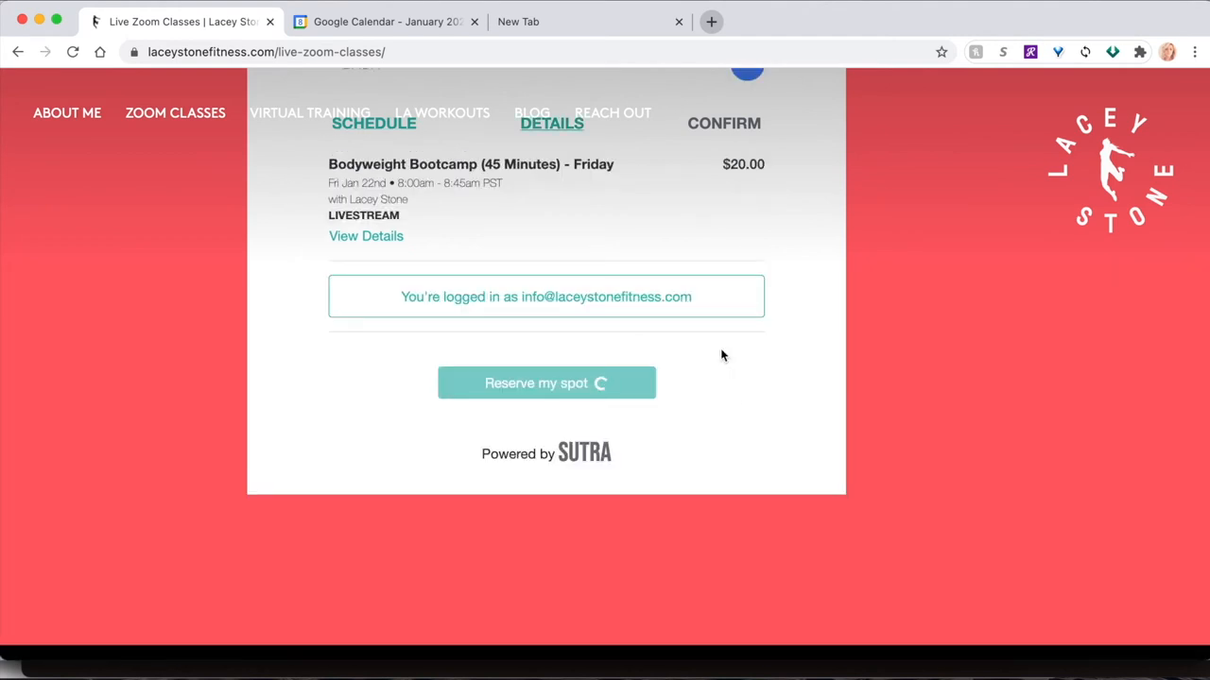
{"action": "left_click", "coordinate": [546, 382]}
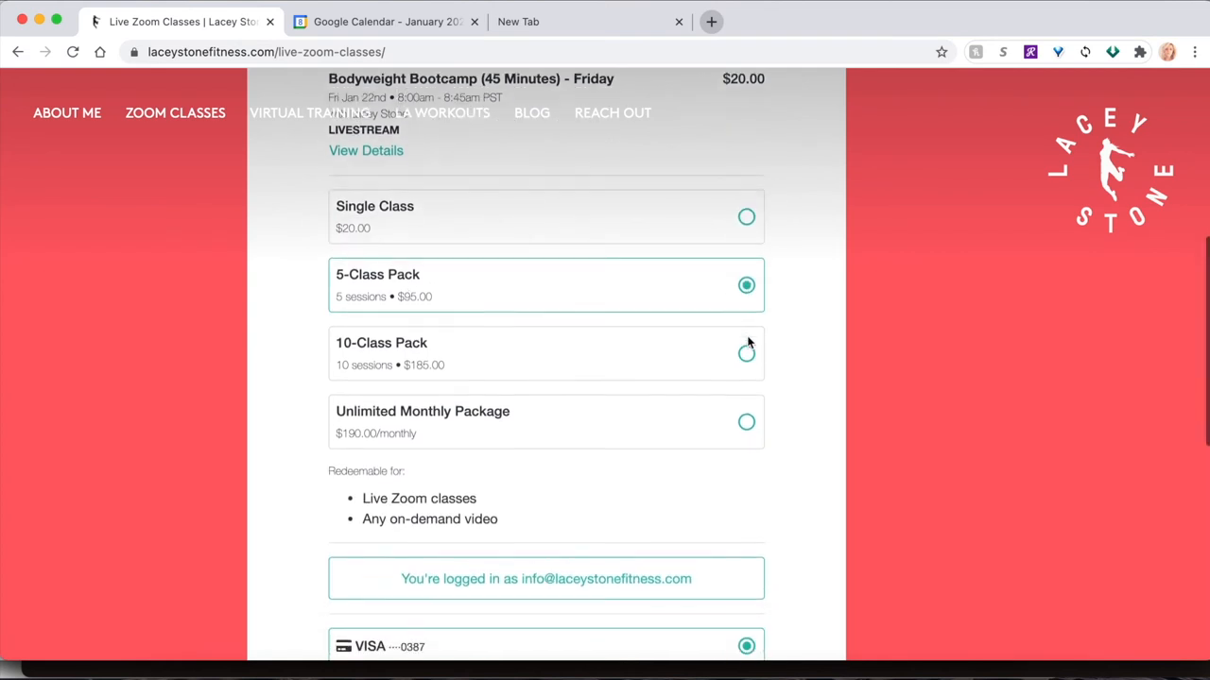
{"action": "scroll", "scroll_direction": "down", "scroll_amount": 3}
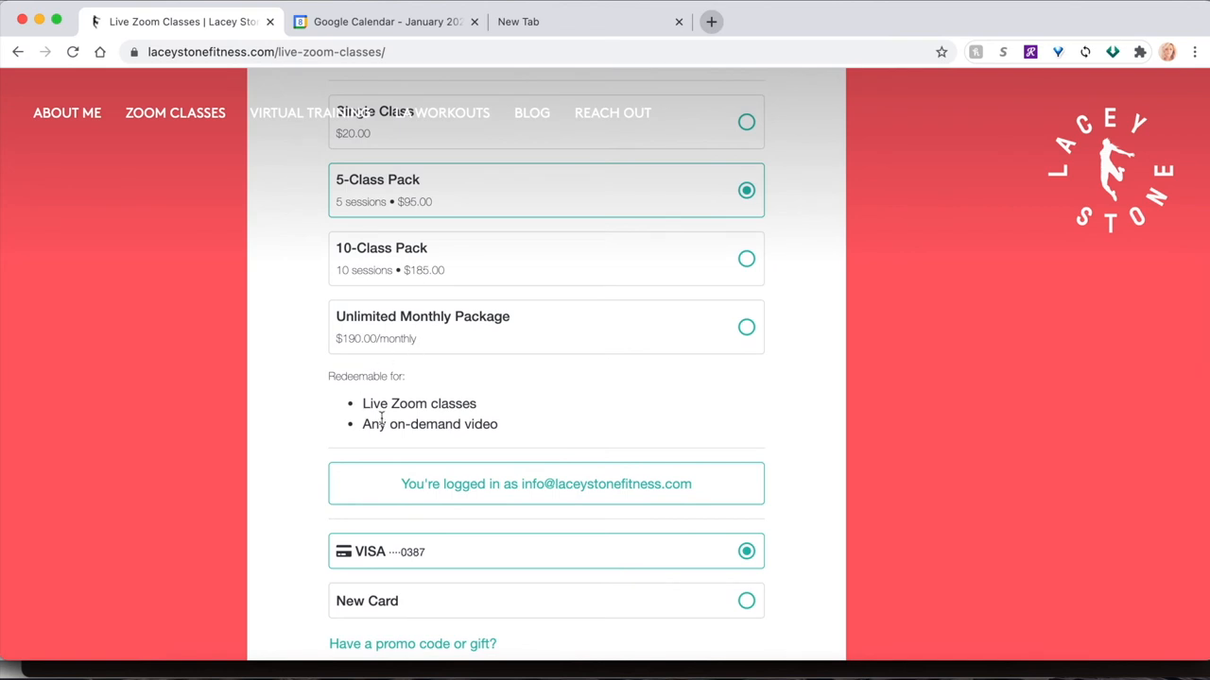
{"action": "scroll", "scroll_direction": "down", "scroll_amount": 3}
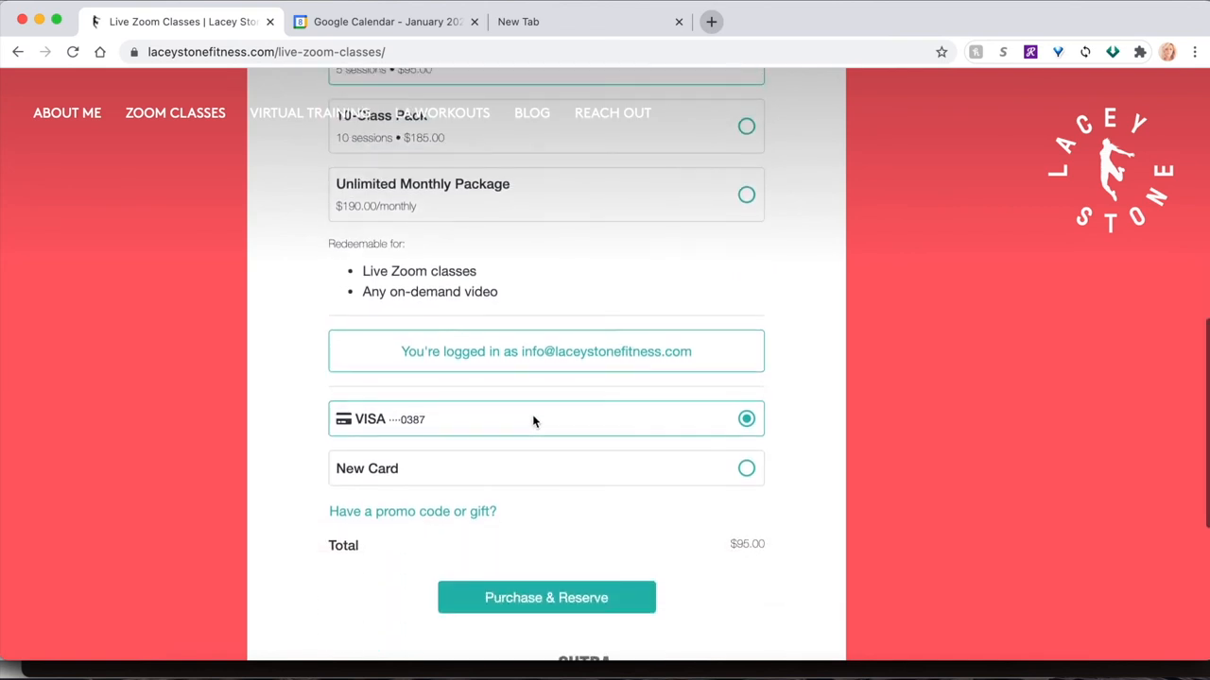
Purchase the 5-Class Pack with the saved Visa and reserve the Friday class.
{"action": "left_click", "coordinate": [547, 597]}
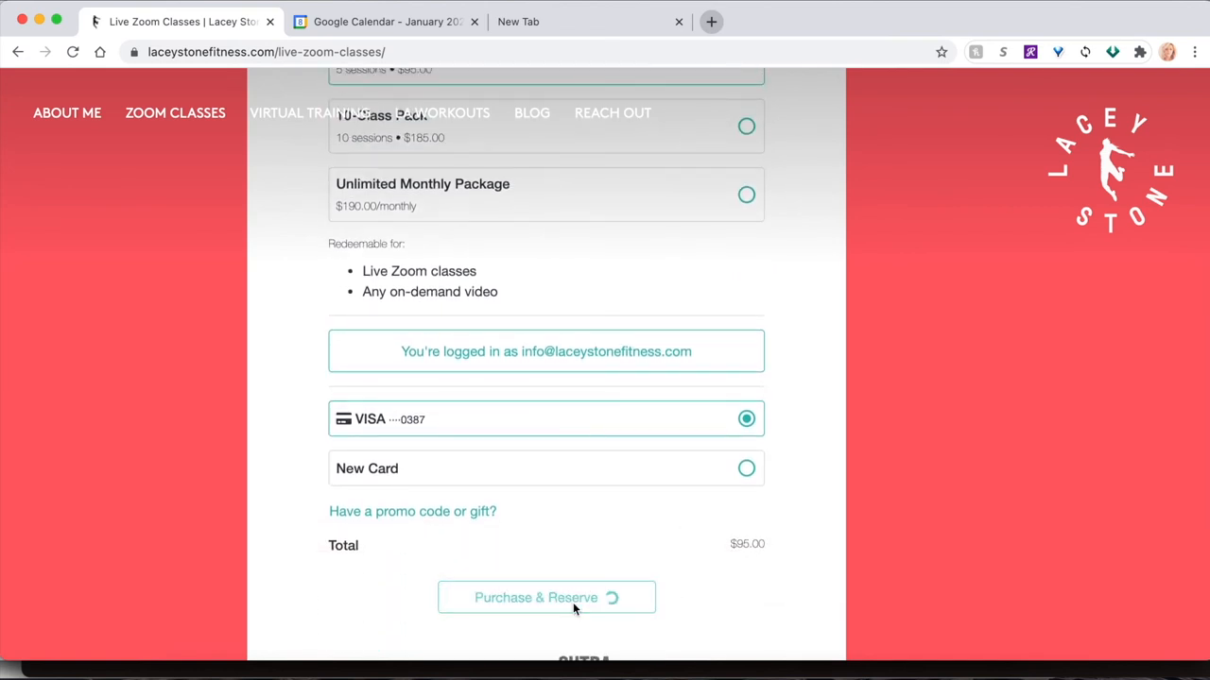
{"action": "left_click", "coordinate": [546, 597]}
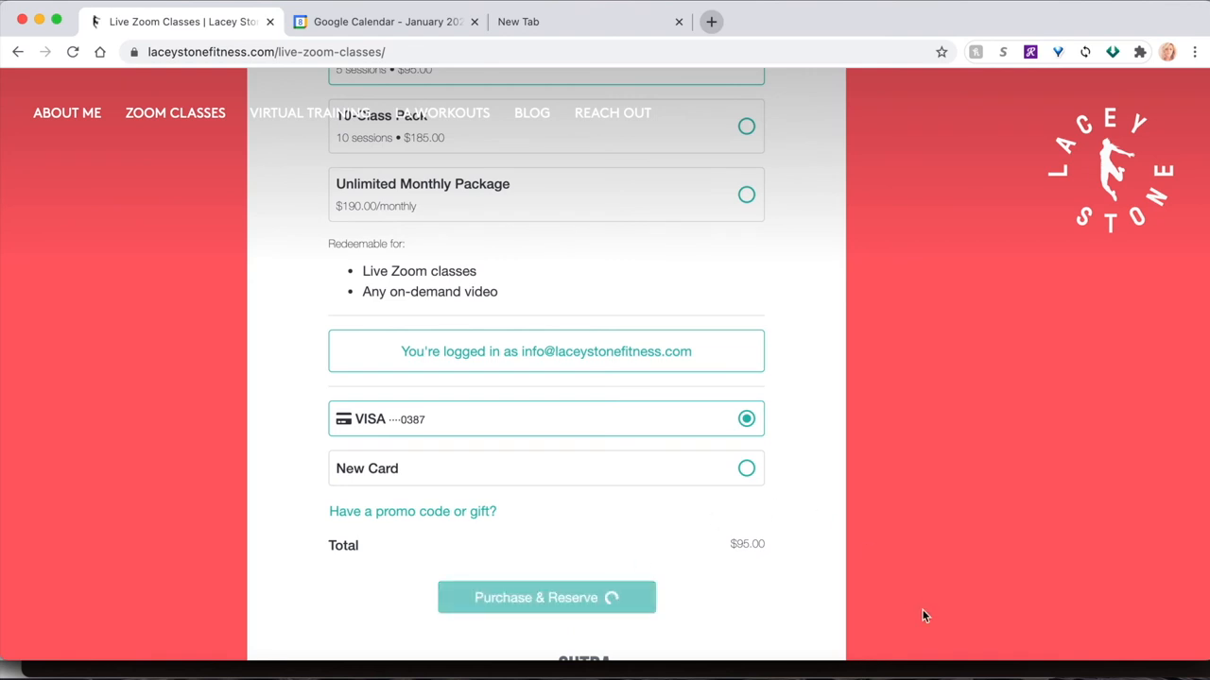
{"action": "left_click", "coordinate": [544, 597]}
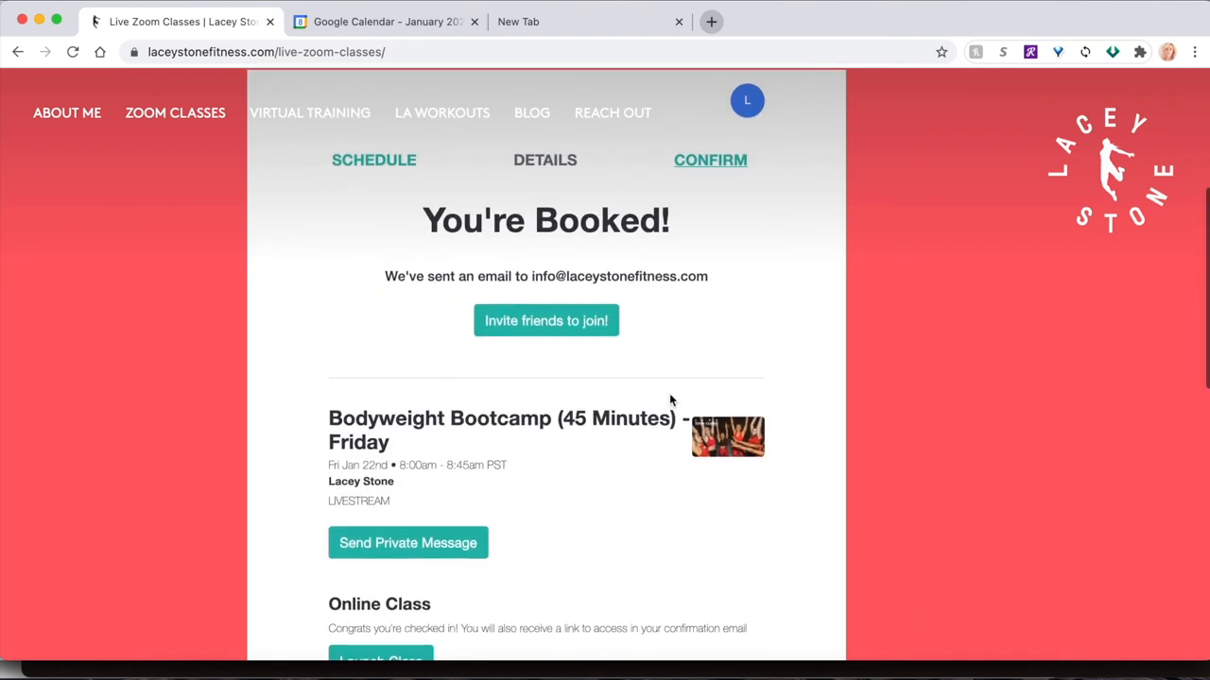
{"action": "scroll", "scroll_direction": "down", "scroll_amount": 3}
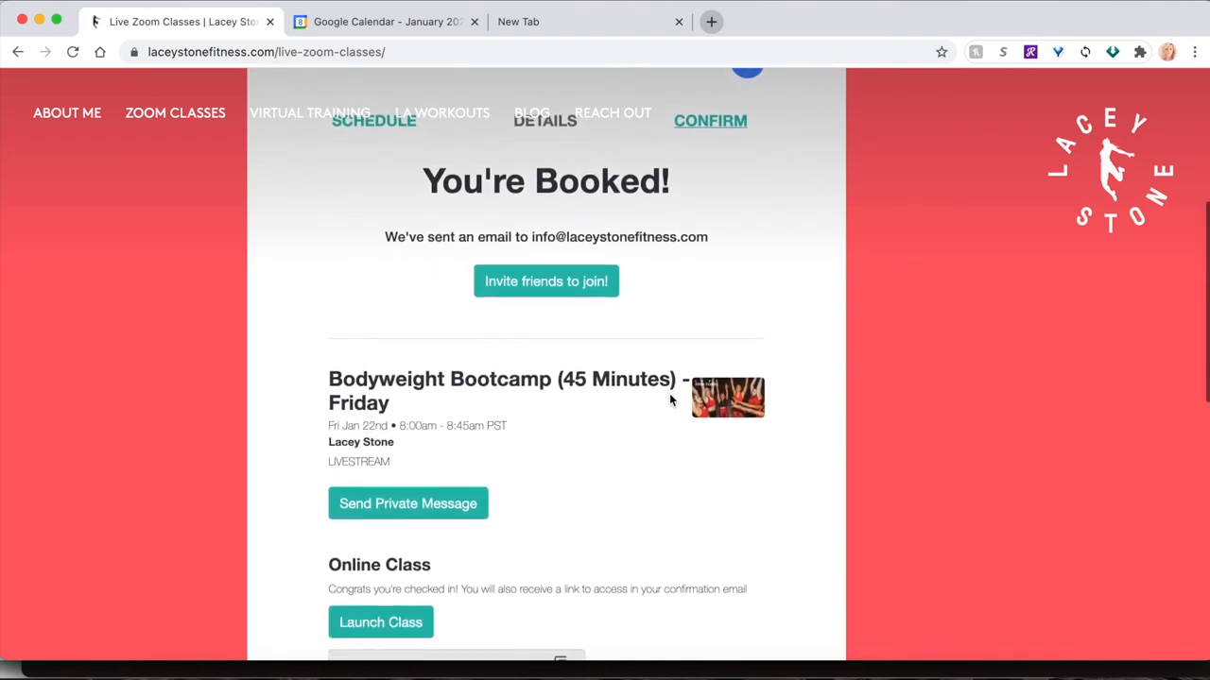
{"action": "scroll", "scroll_direction": "down", "scroll_amount": 3}
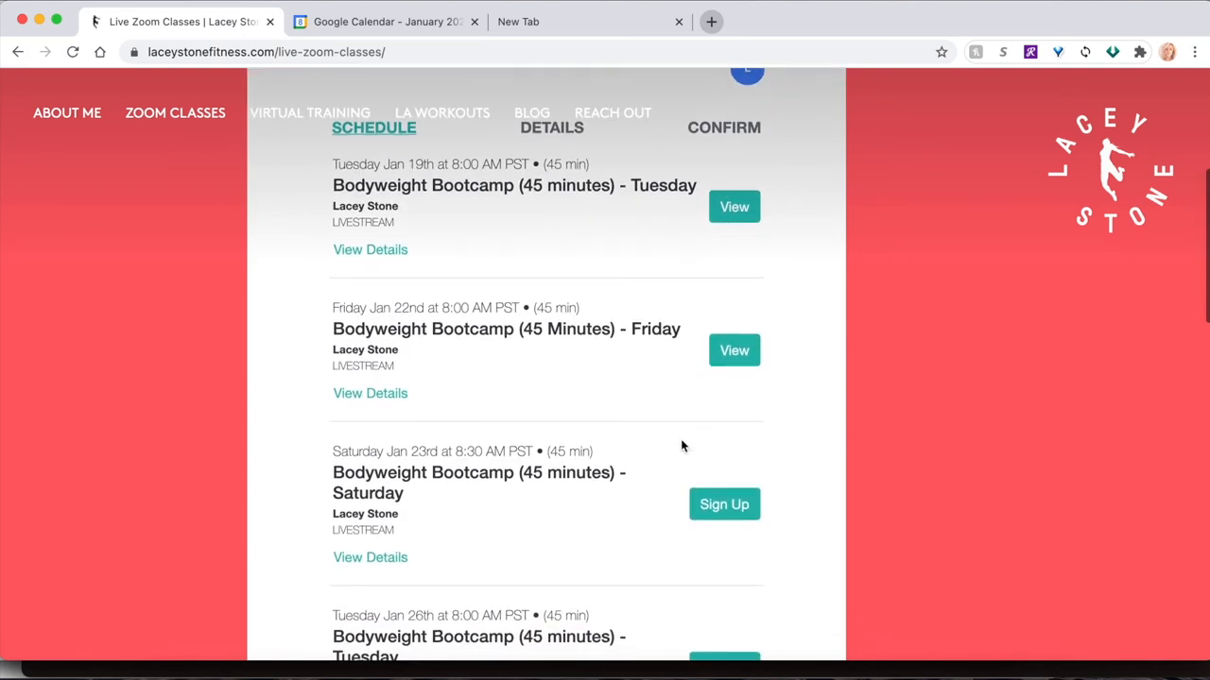
Reserve the Saturday Jan 23 Bootcamp using the 5-Class Pack at $0.
{"action": "left_click", "coordinate": [724, 503]}
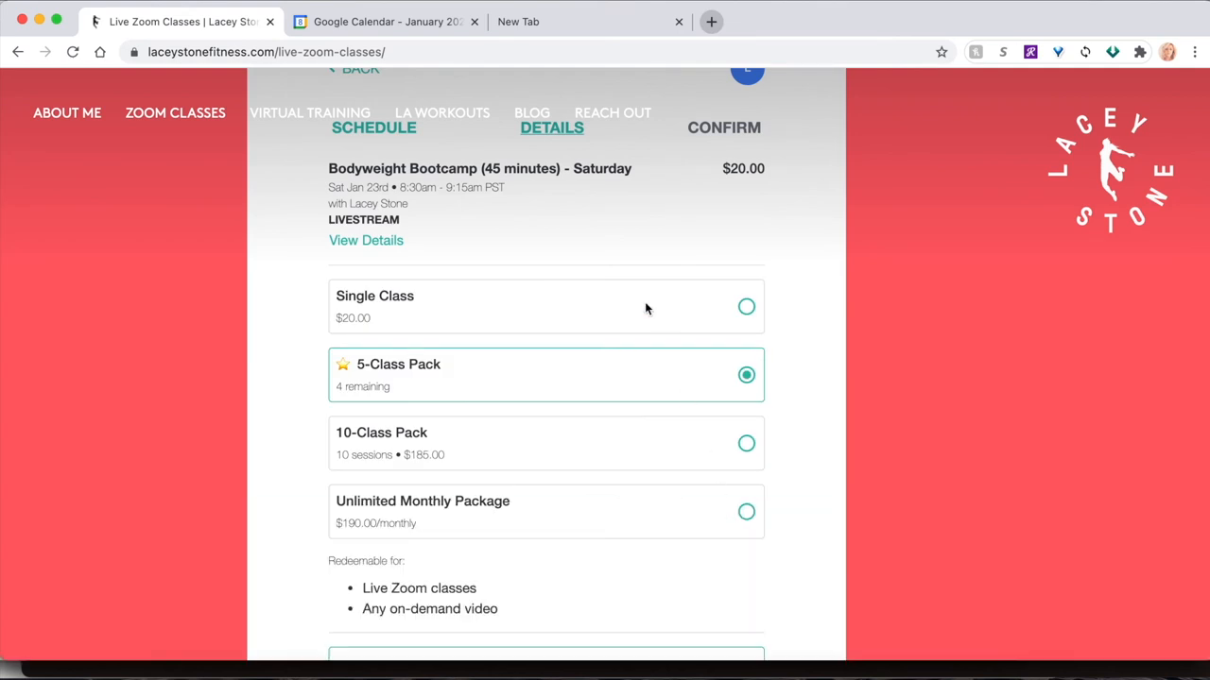
{"action": "mouse_move", "coordinate": [395, 393]}
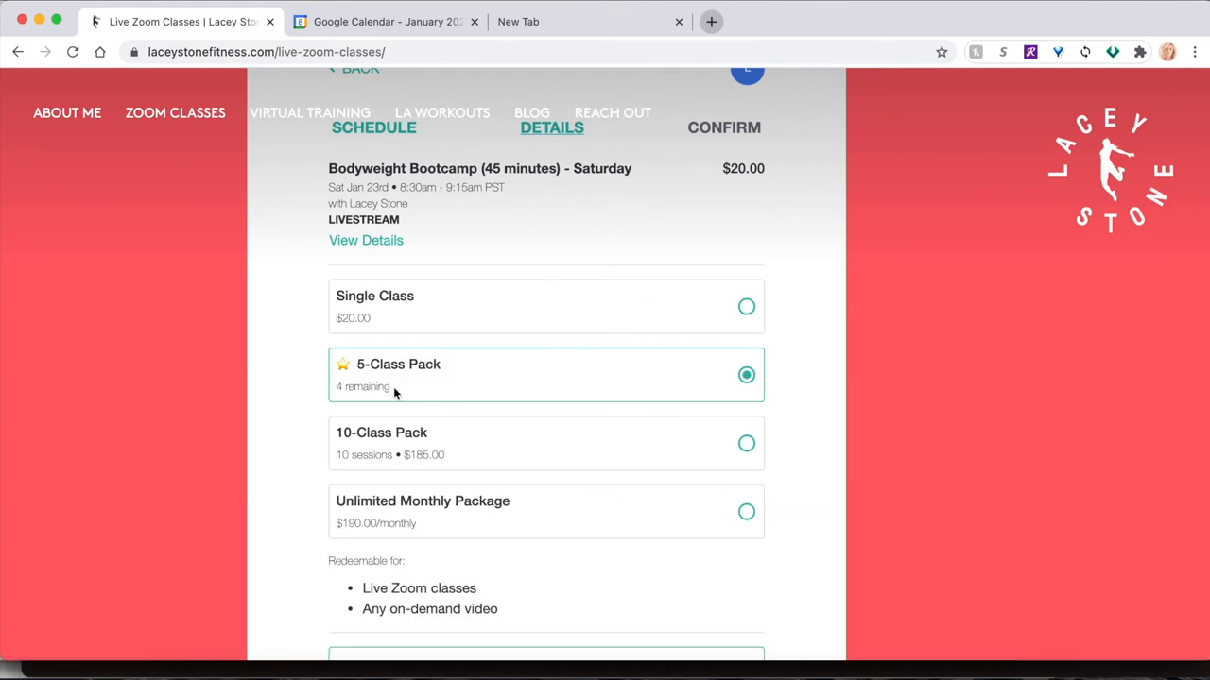
{"action": "mouse_move", "coordinate": [265, 427]}
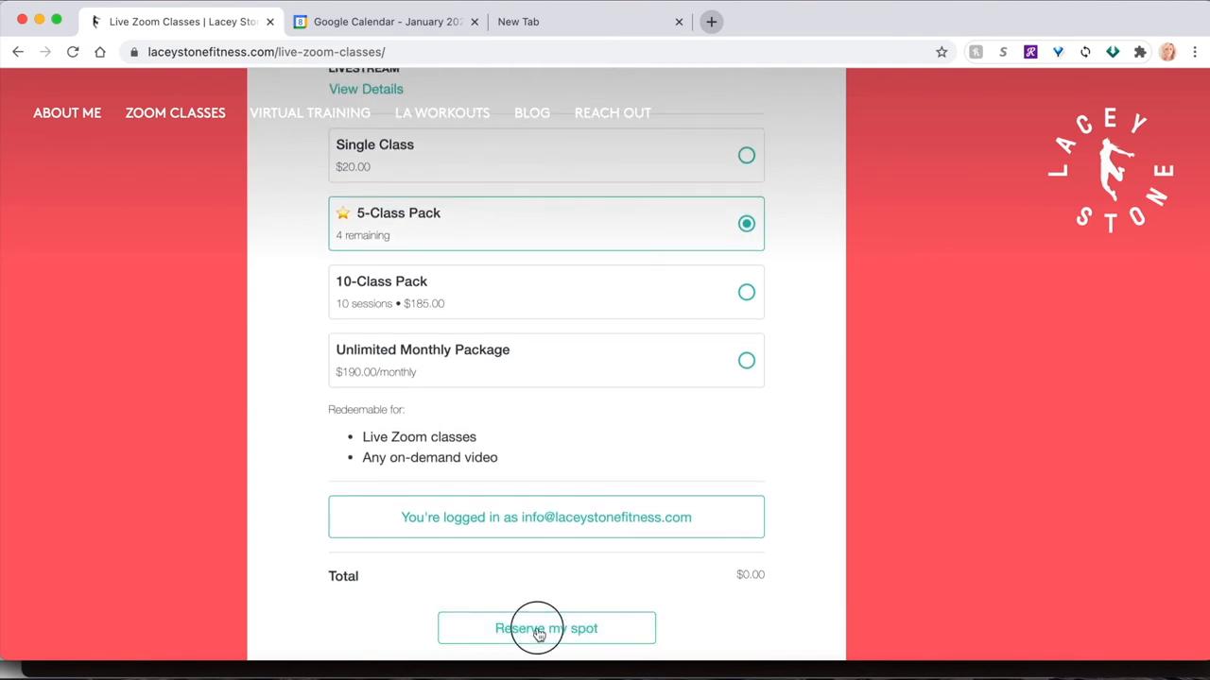
{"action": "left_click", "coordinate": [545, 628]}
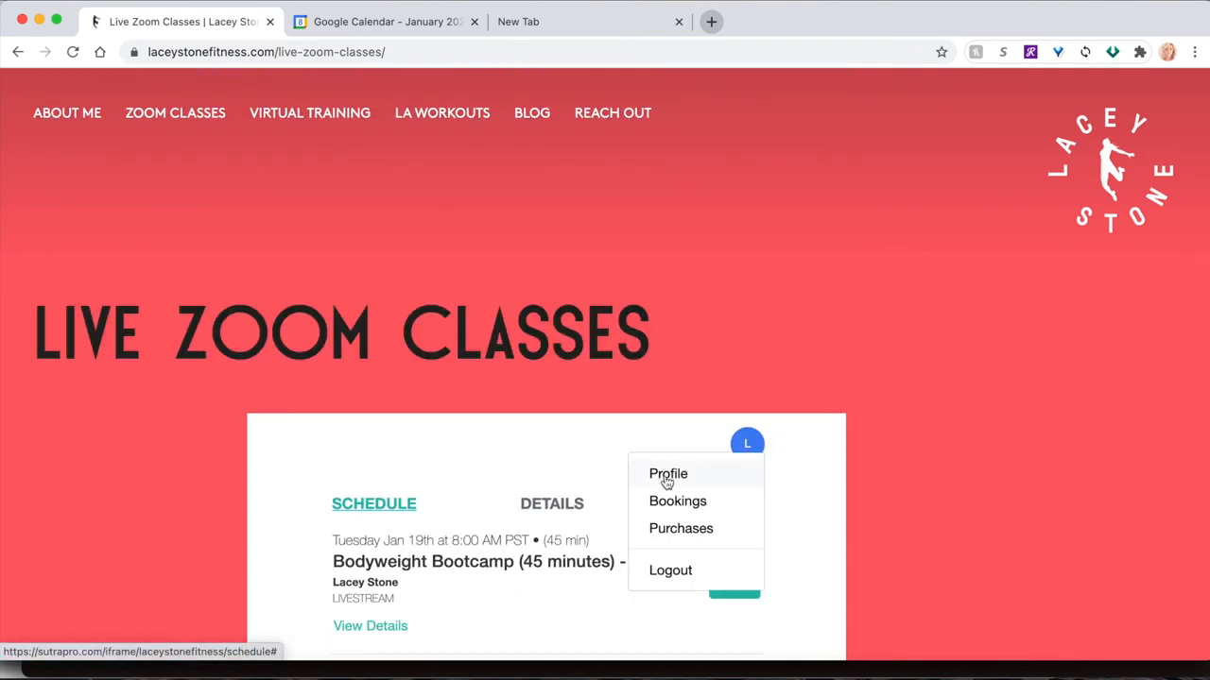
{"action": "mouse_move", "coordinate": [673, 502]}
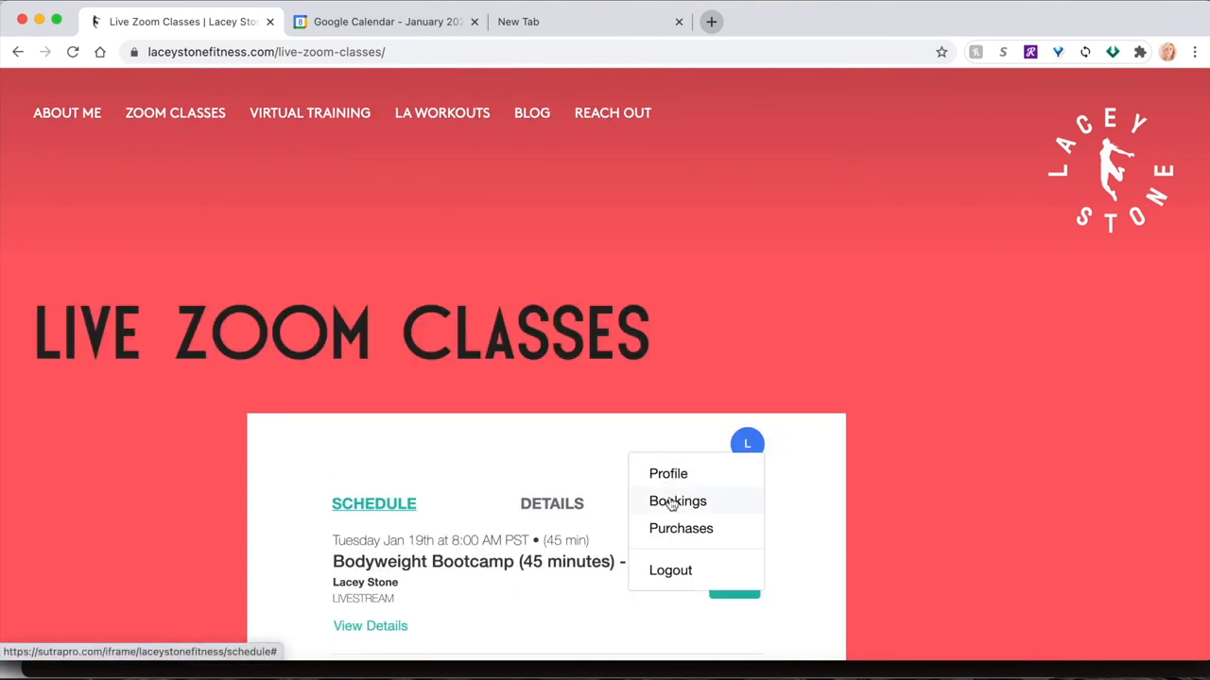
Check Purchases shows the 5-Class Pack with 3 remaining, then list the three upcoming bookings.
{"action": "left_click", "coordinate": [680, 529]}
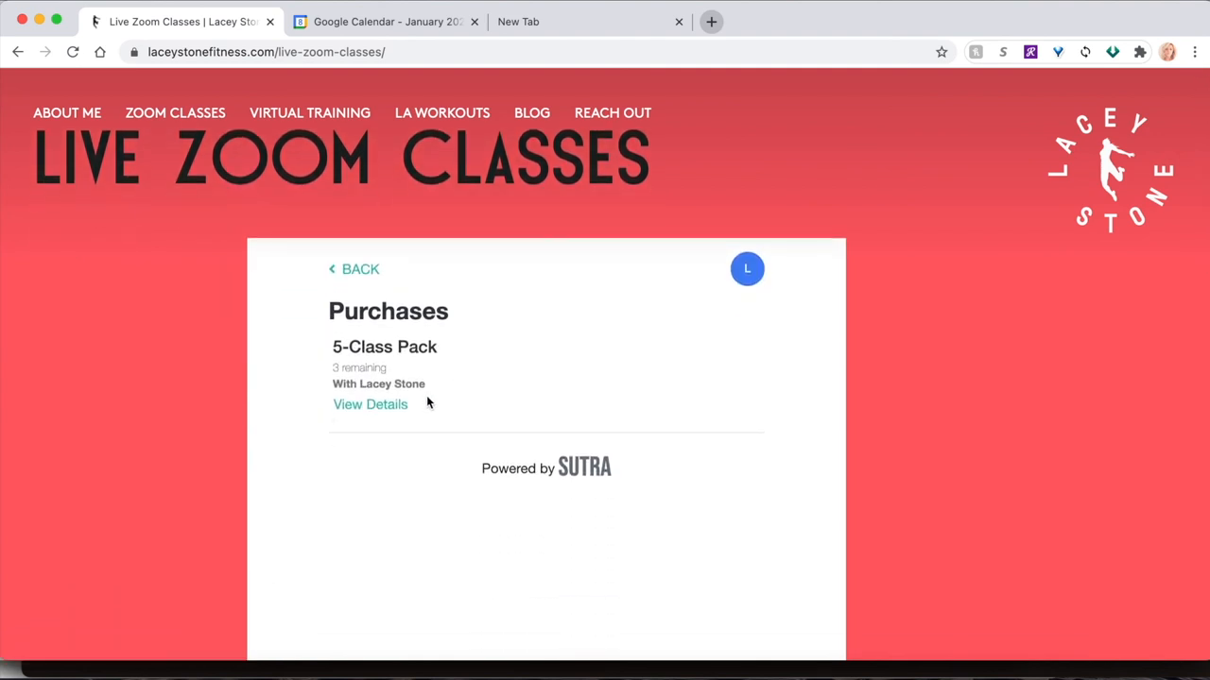
{"action": "left_click", "coordinate": [747, 269]}
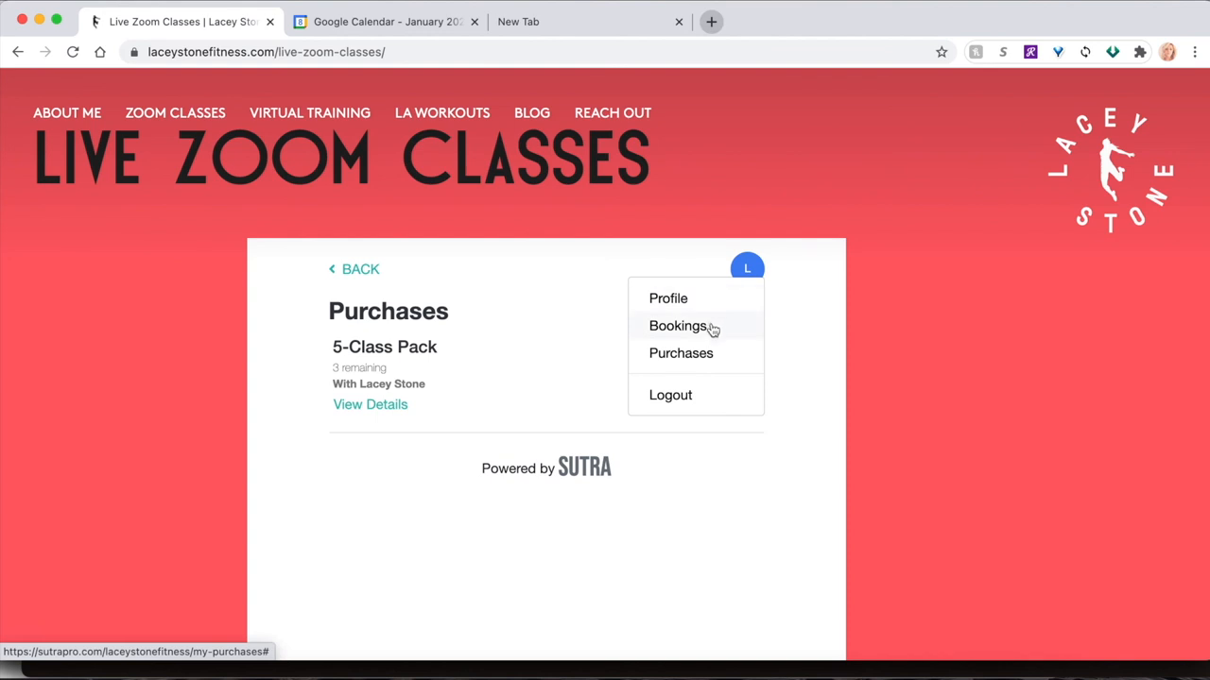
{"action": "left_click", "coordinate": [676, 325]}
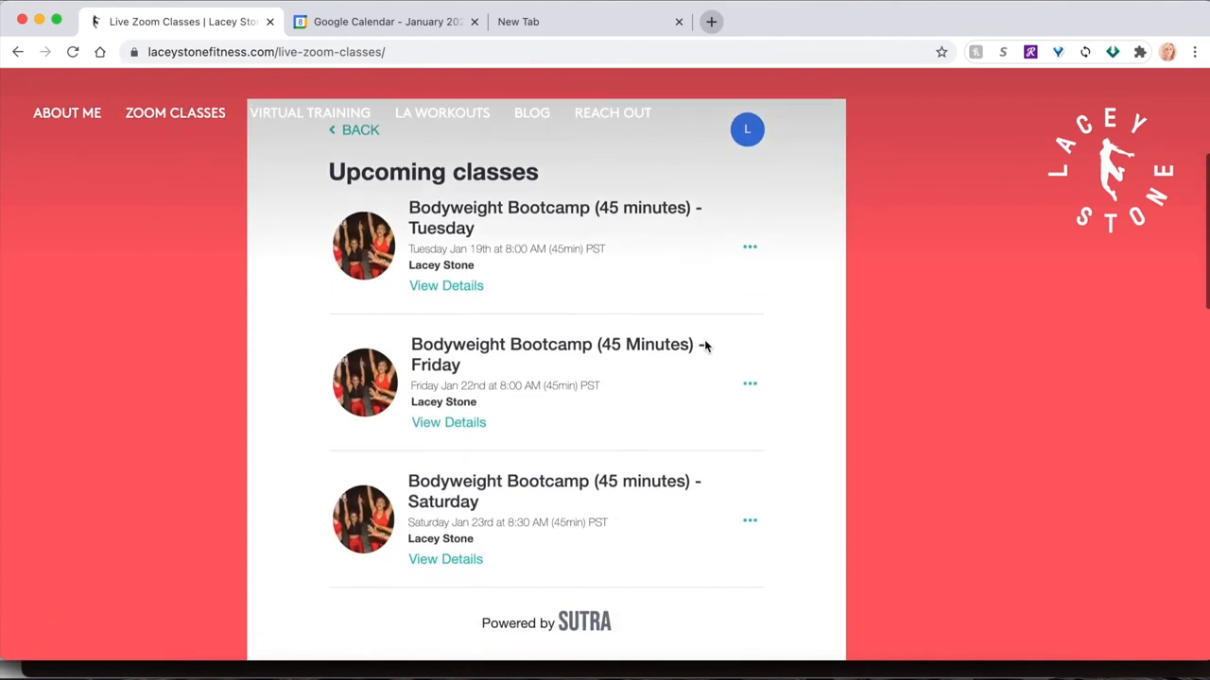